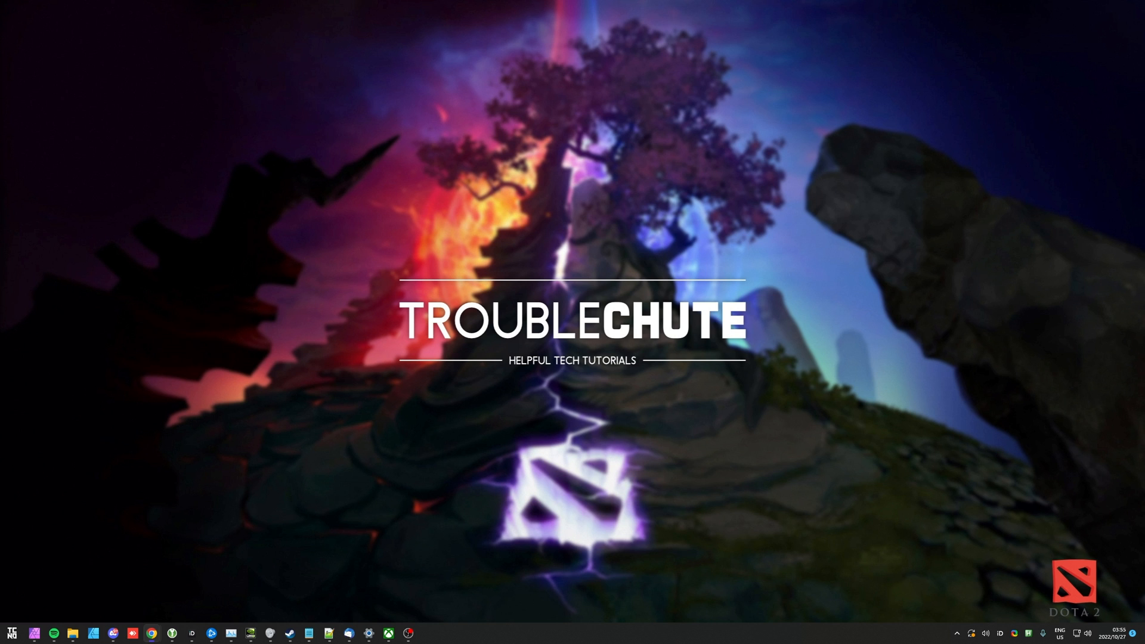
# Step: Open Dota 2's Properties from its right-click menu in the Steam Library
pyautogui.rightClick(127, 221)
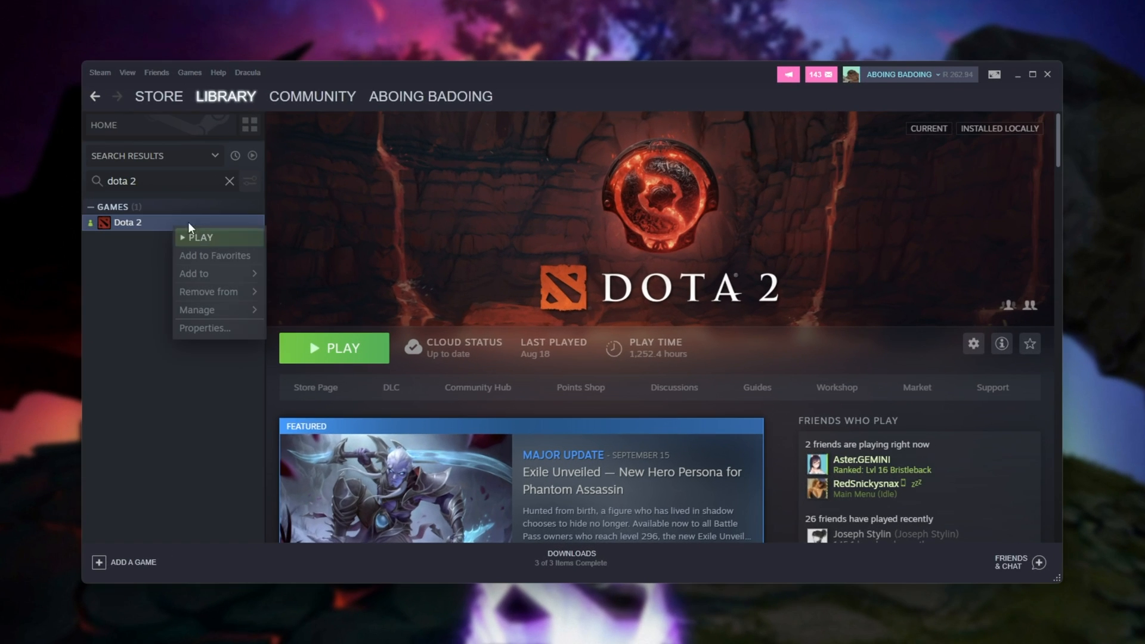
pyautogui.click(204, 328)
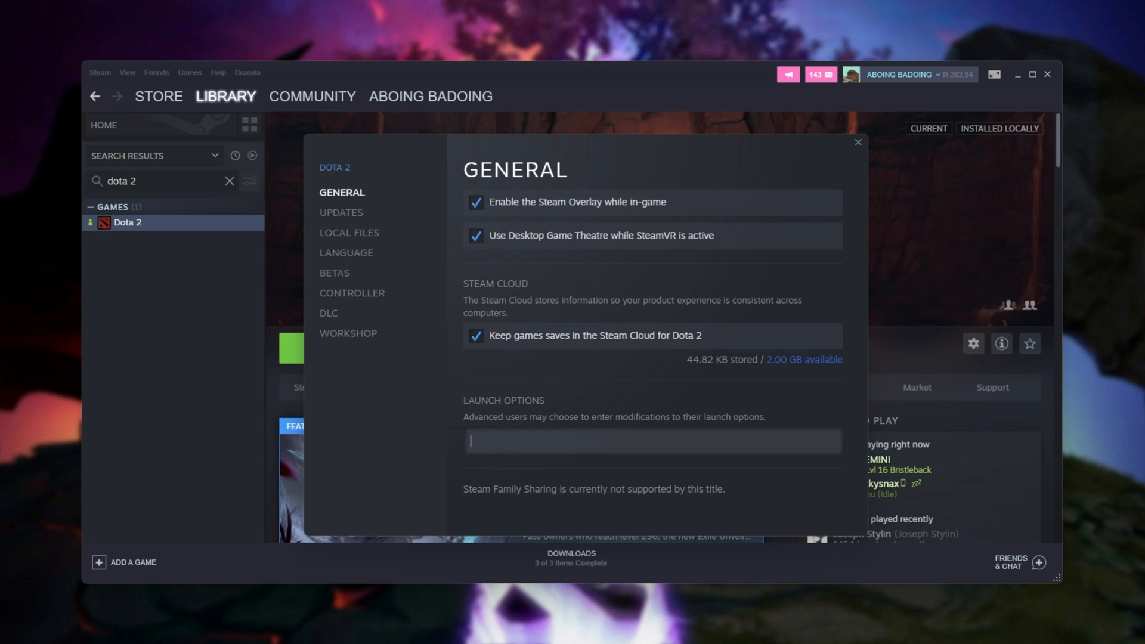
# Step: Enter -high -autoconfig as launch options, then select autoconfig for removal
pyautogui.write('-')
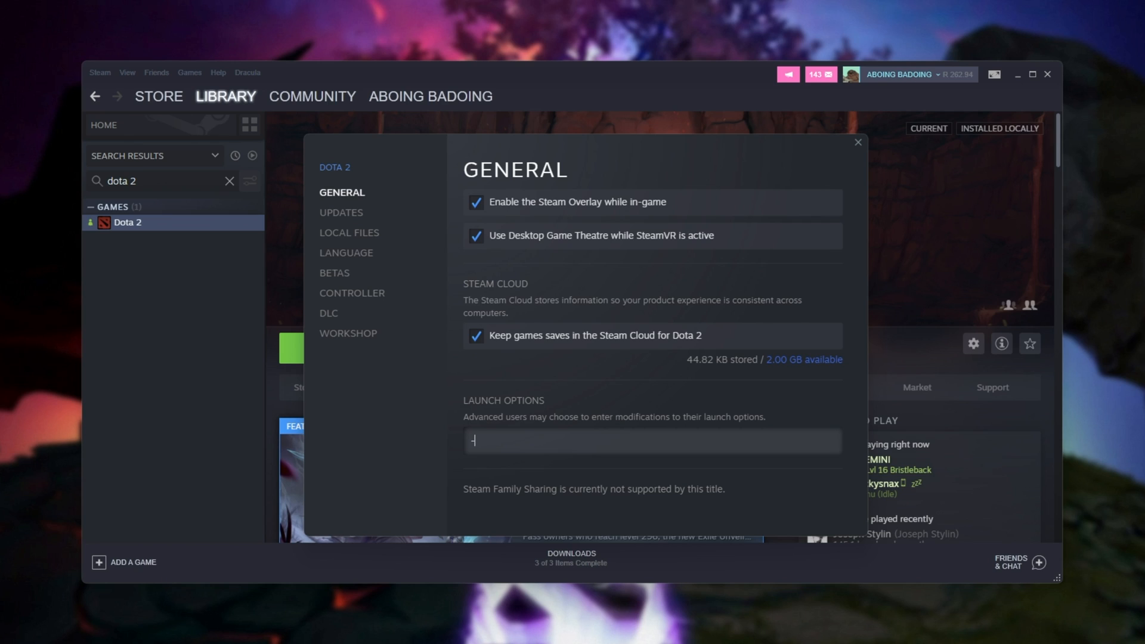
pyautogui.write('high')
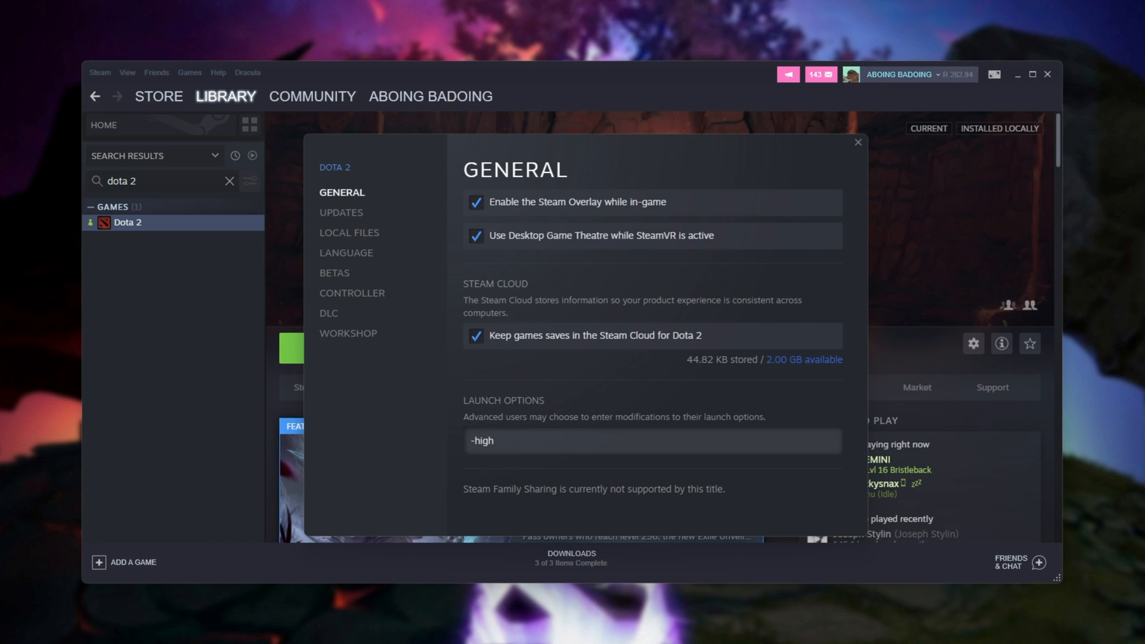
pyautogui.click(493, 440)
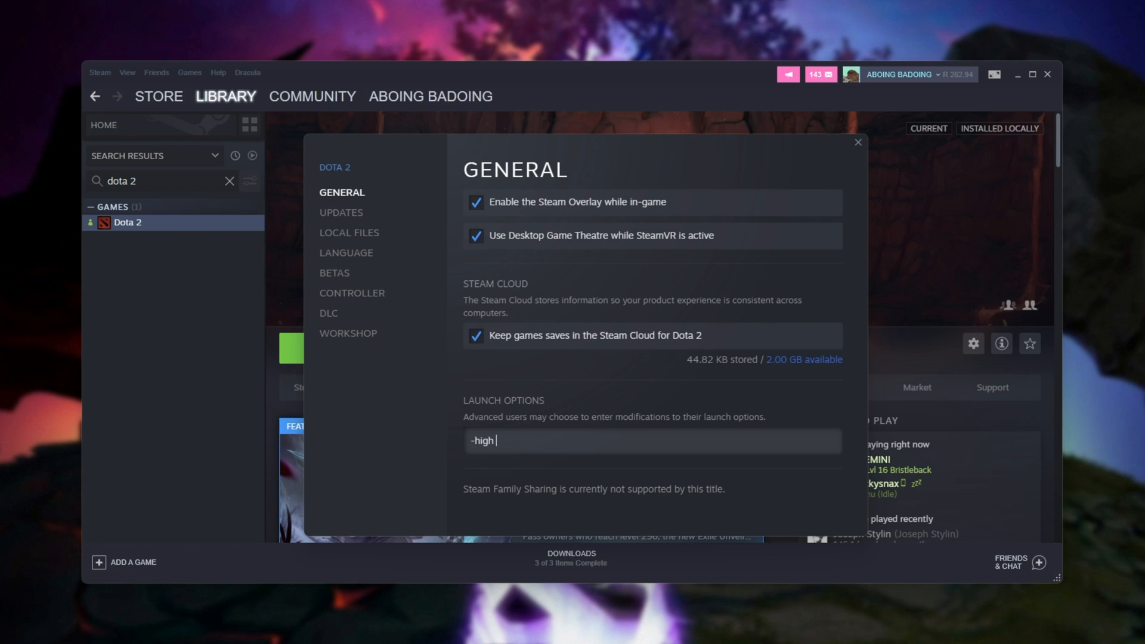
pyautogui.write('-au')
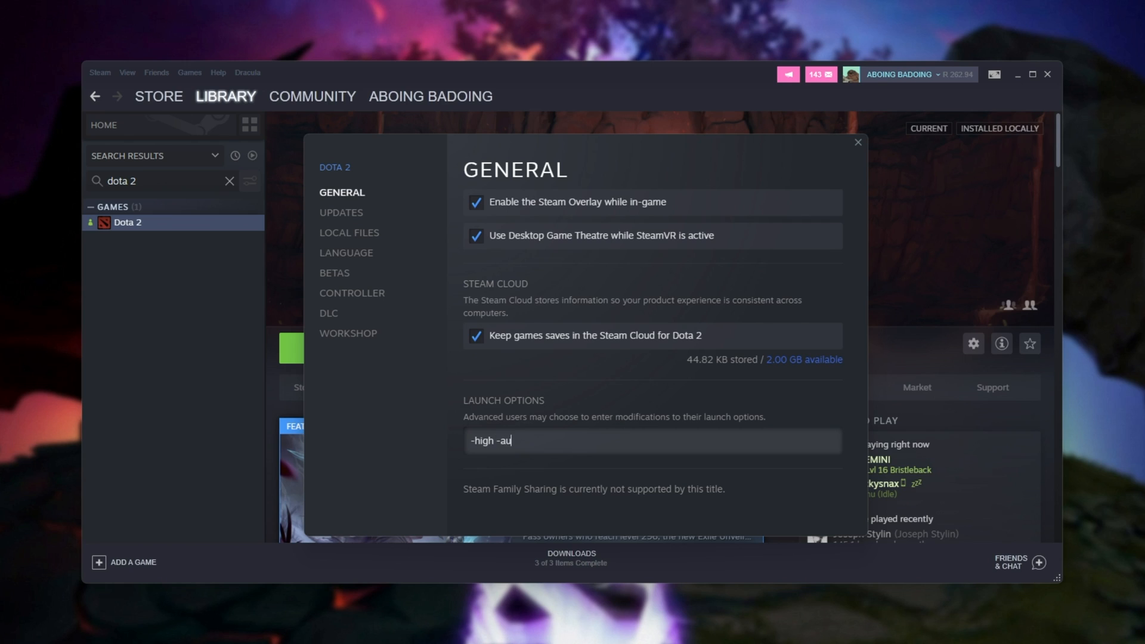
pyautogui.write('toconfig')
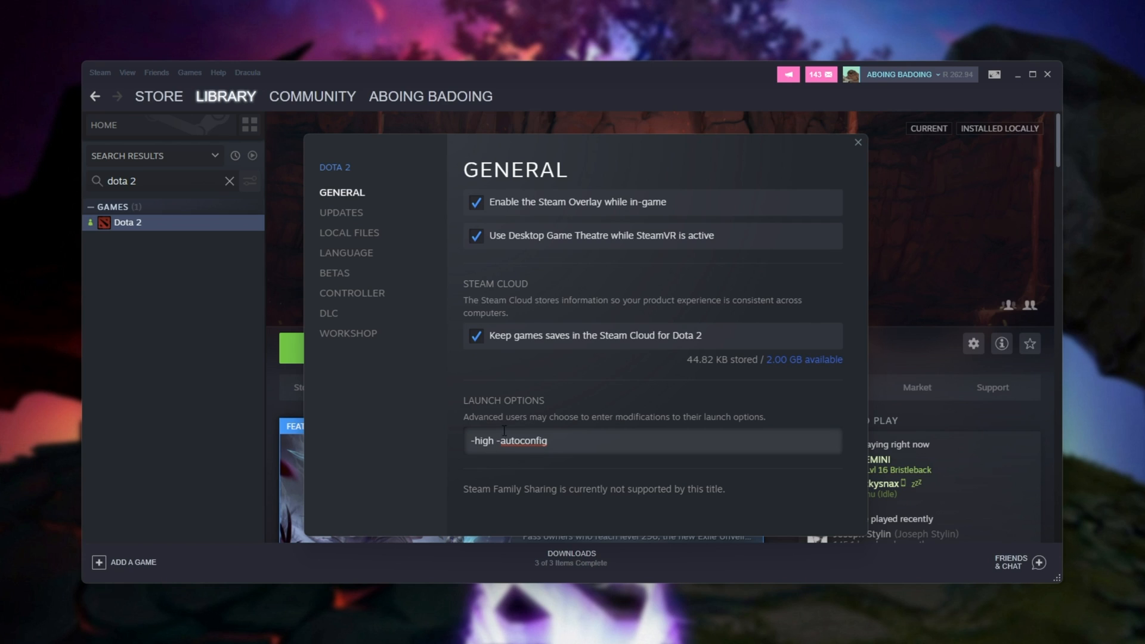
pyautogui.doubleClick(522, 441)
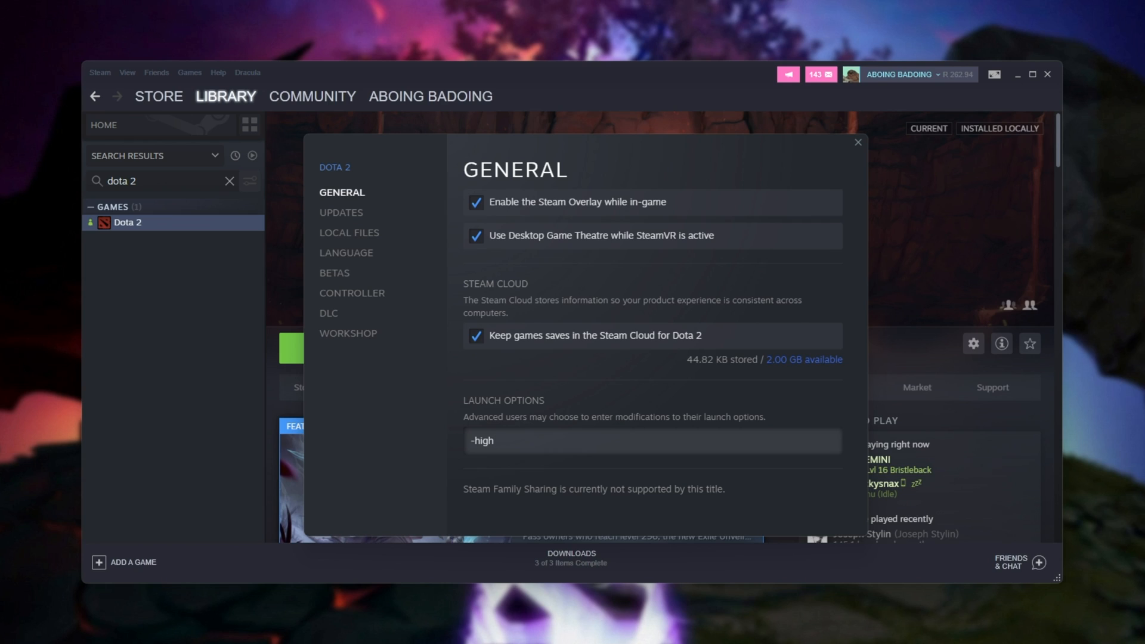
# Step: Replace -autoconfig with -map dota -nod3d9ex after -high in the launch options
pyautogui.write('-map dota')
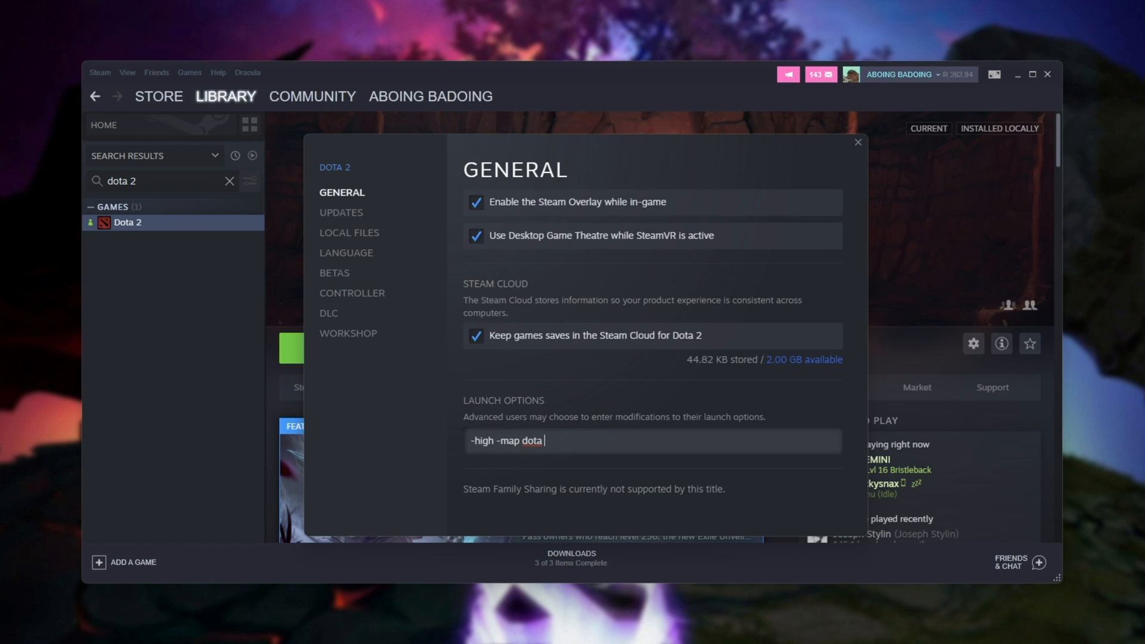
pyautogui.write('-nod3')
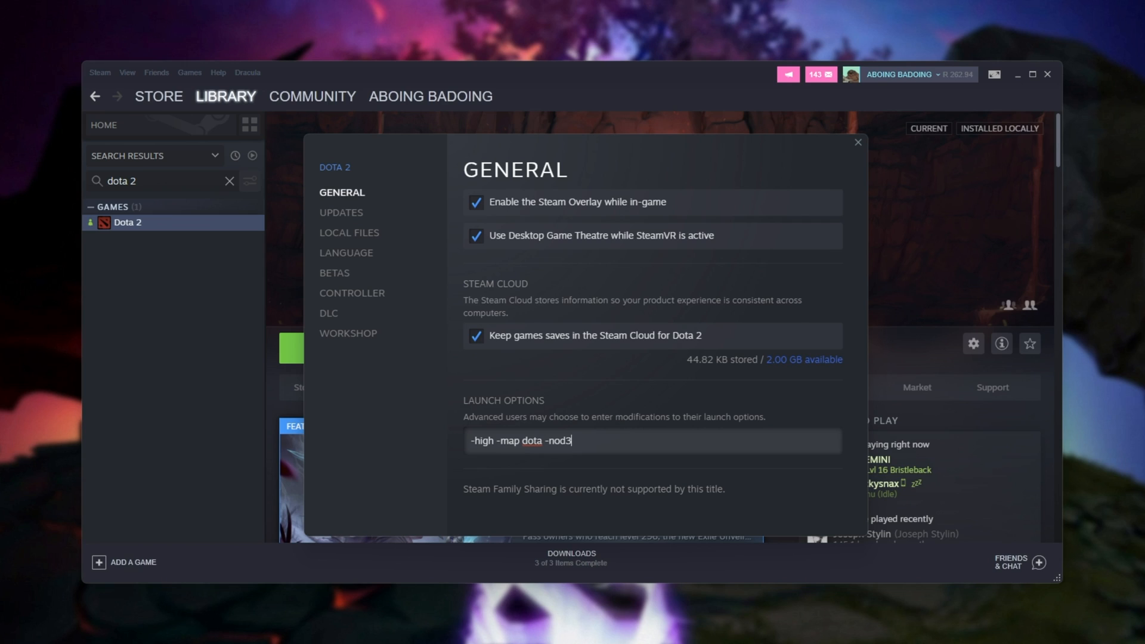
pyautogui.write('d9ex')
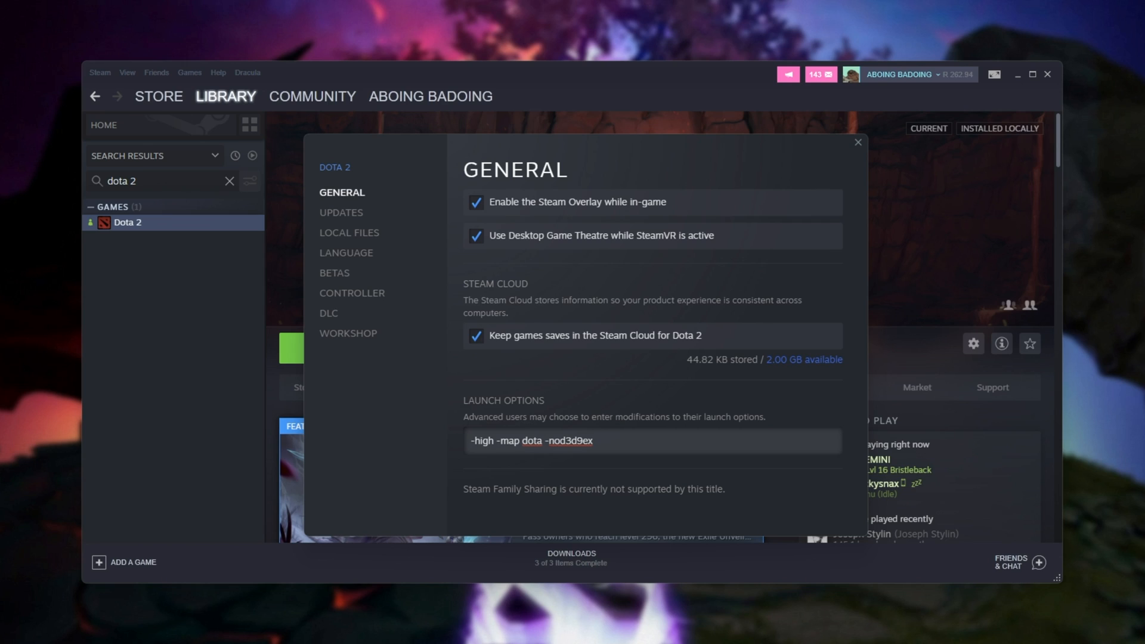
pyautogui.click(592, 440)
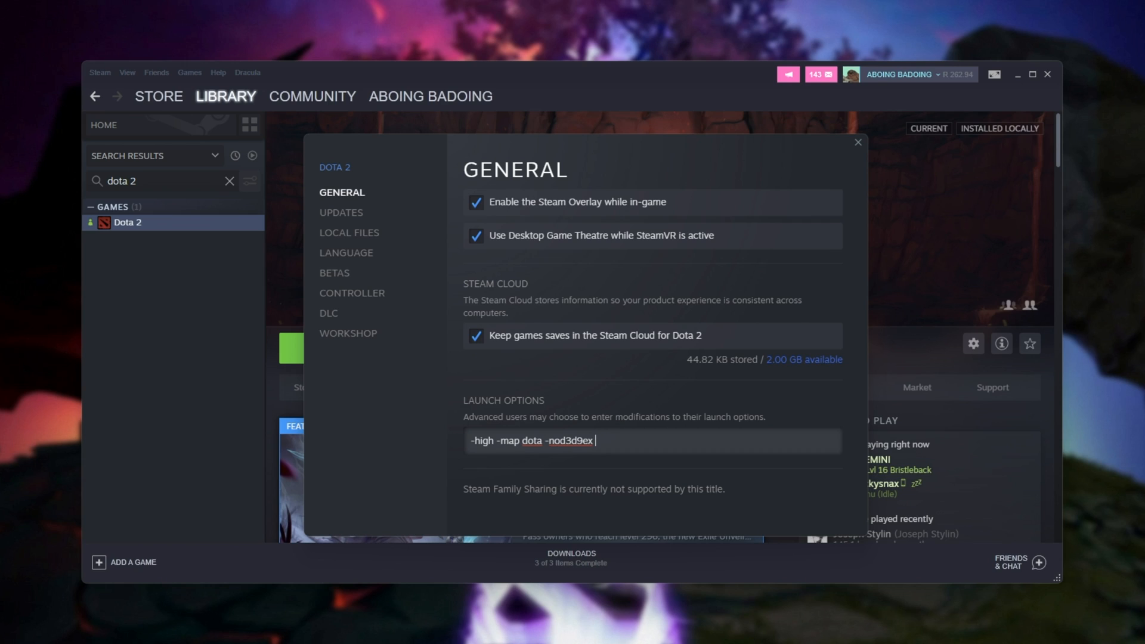
# Step: Append -nohltv -novr -nojoy to the launch options, fix spacing, and close Properties
pyautogui.write('-nohl')
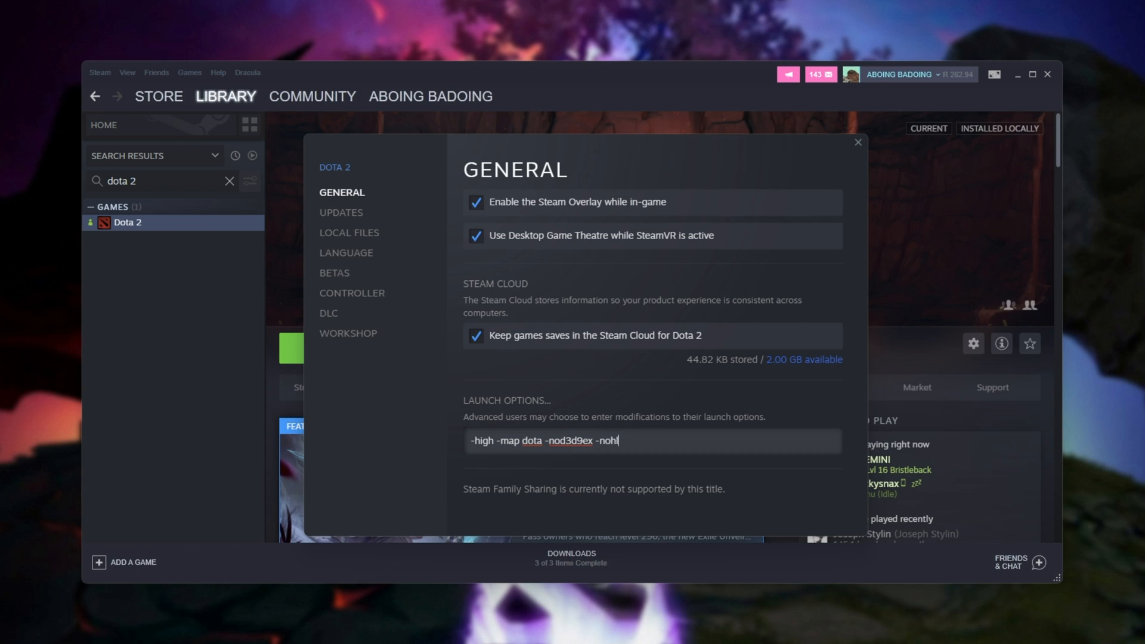
pyautogui.write('tv -novr')
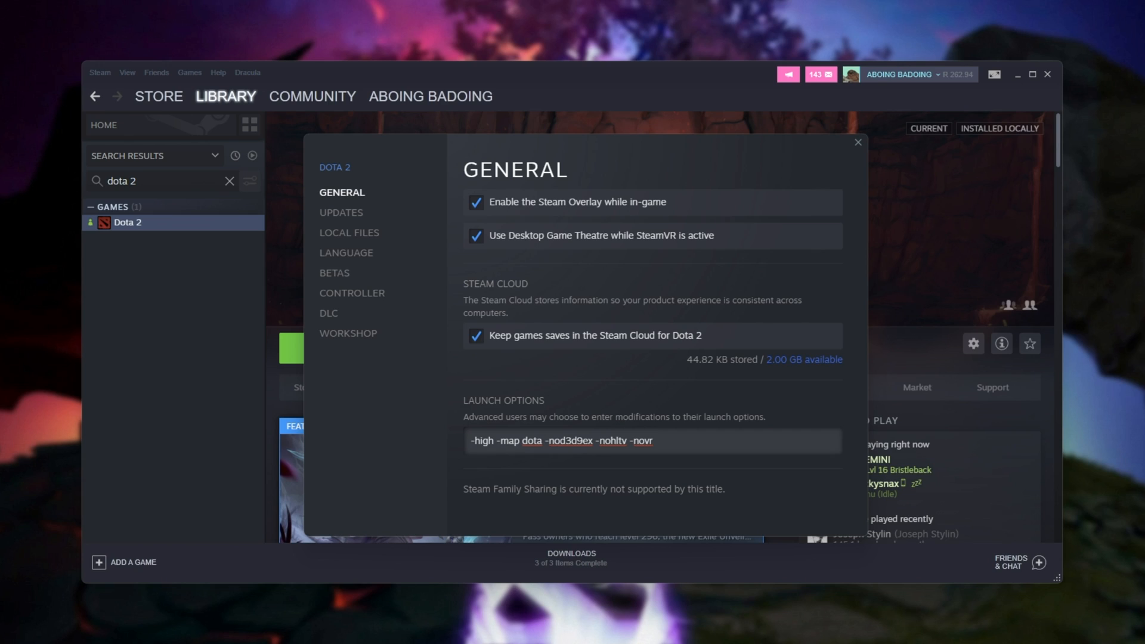
pyautogui.click(650, 440)
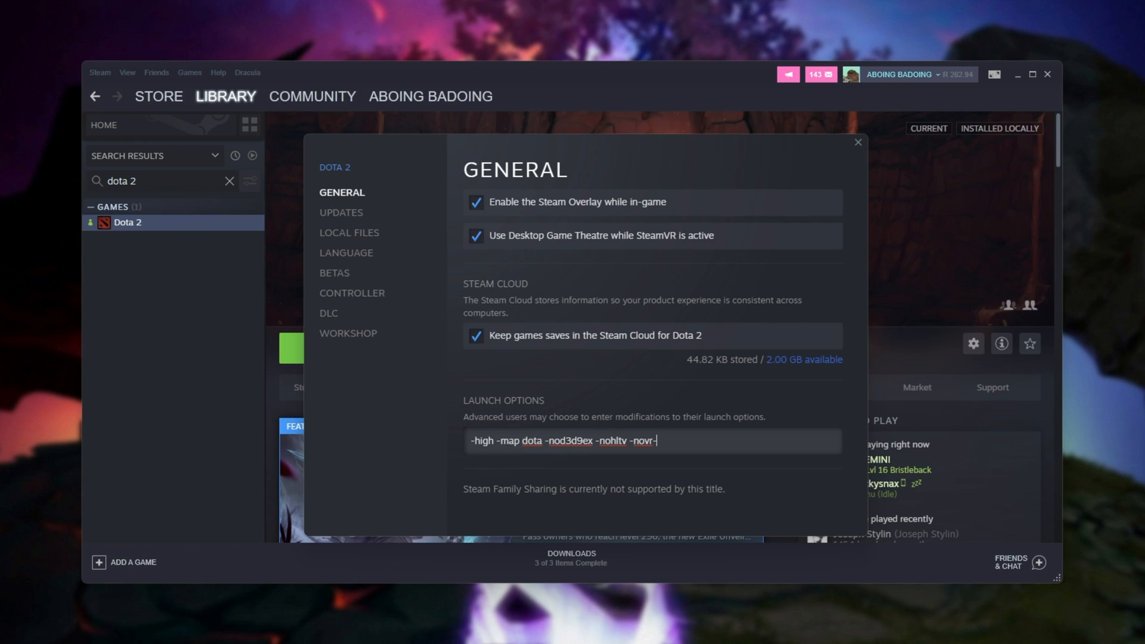
pyautogui.write('nojoy')
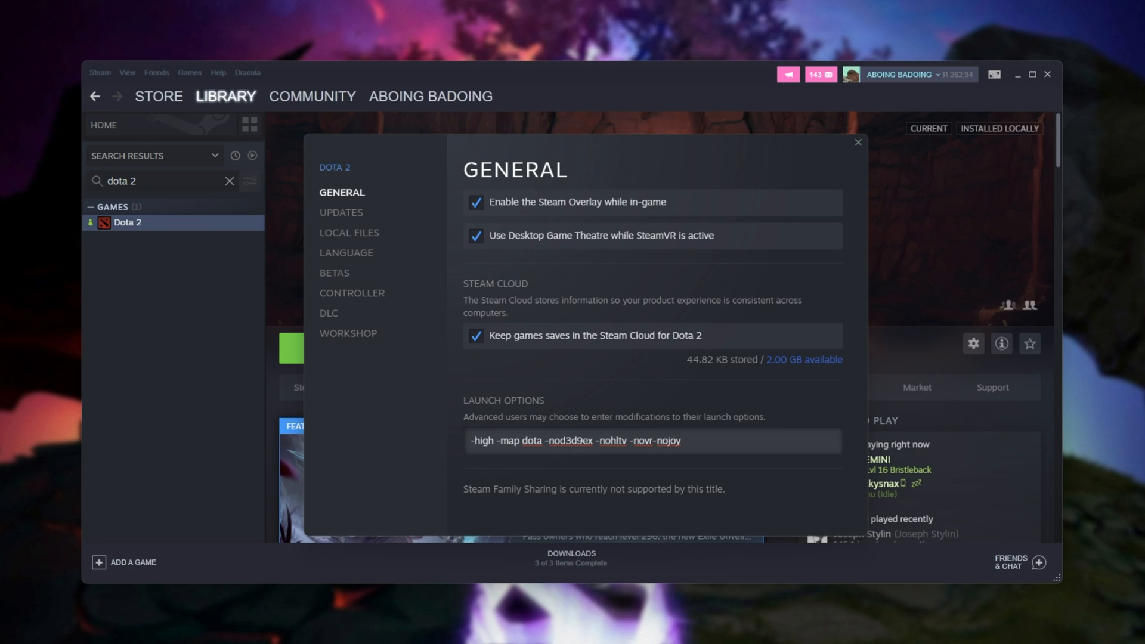
pyautogui.click(680, 440)
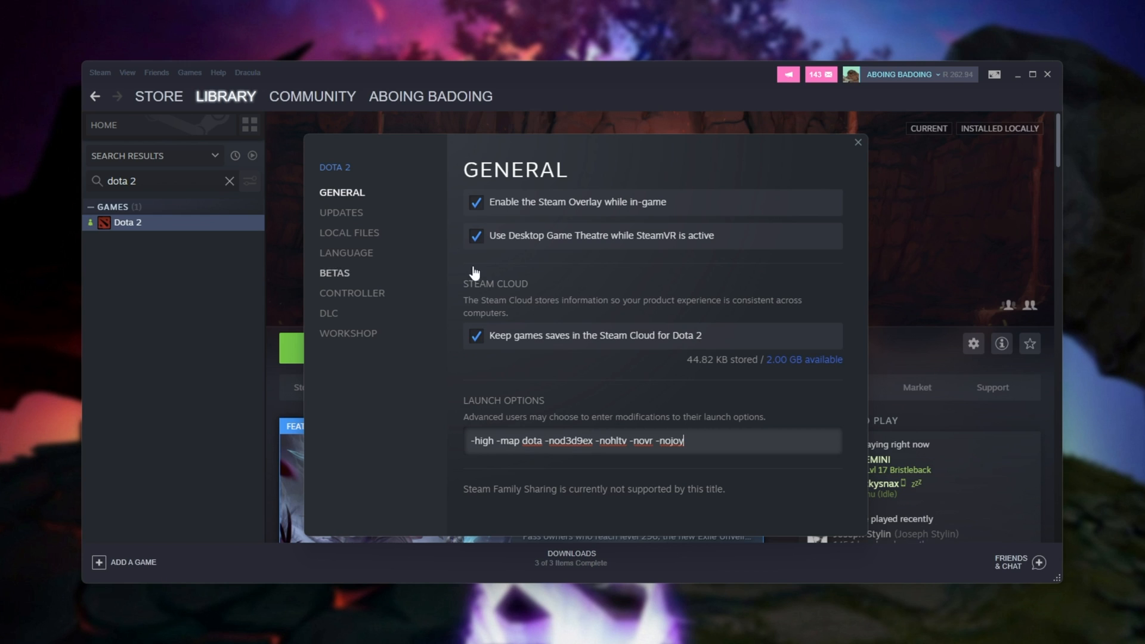
pyautogui.click(857, 143)
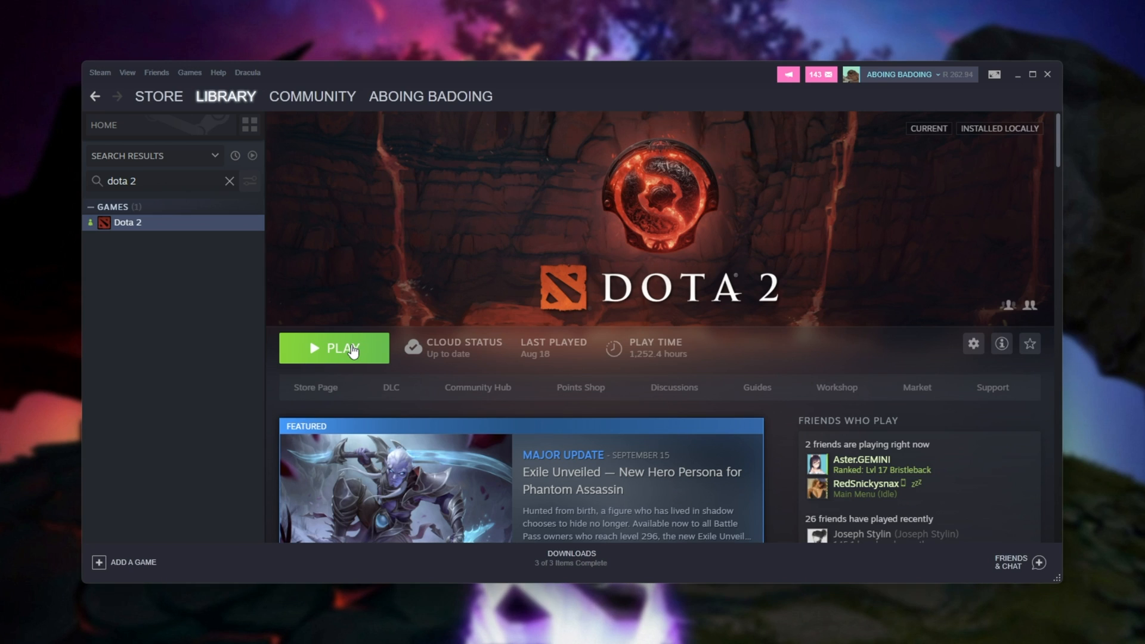
# Step: Launch Dota 2 from Steam and open the in-game settings
pyautogui.click(333, 349)
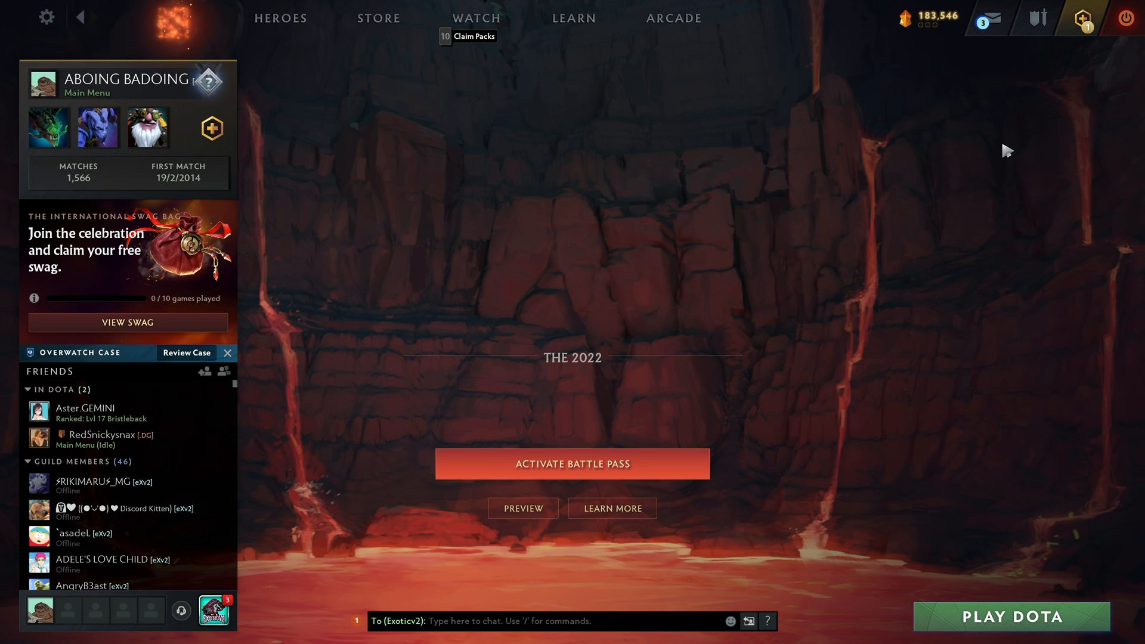
pyautogui.moveTo(50, 24)
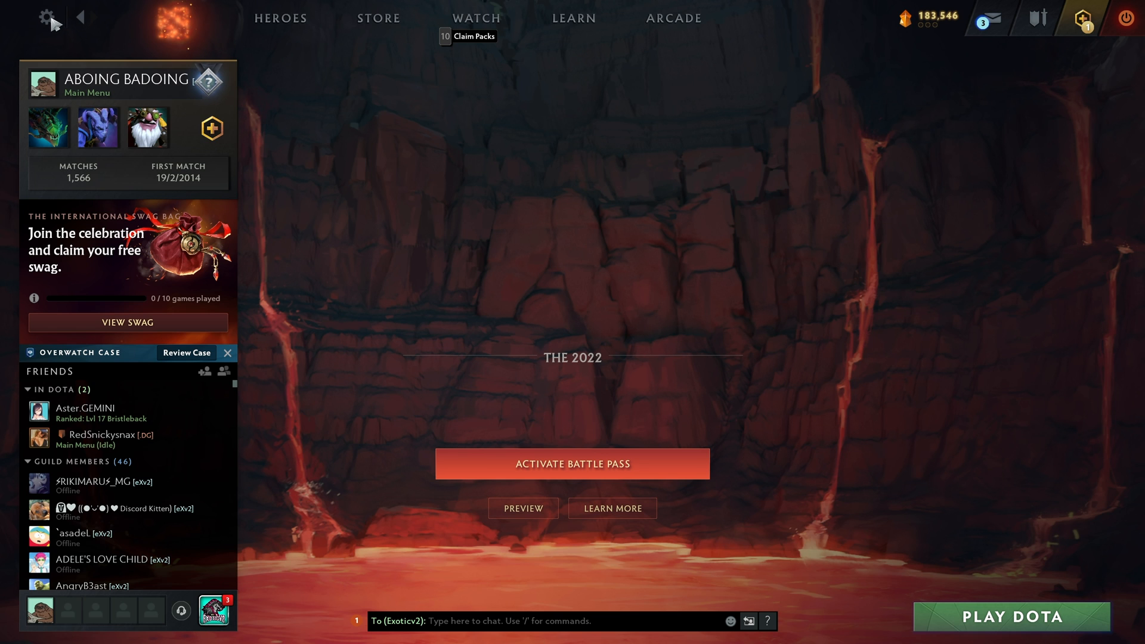
pyautogui.click(49, 20)
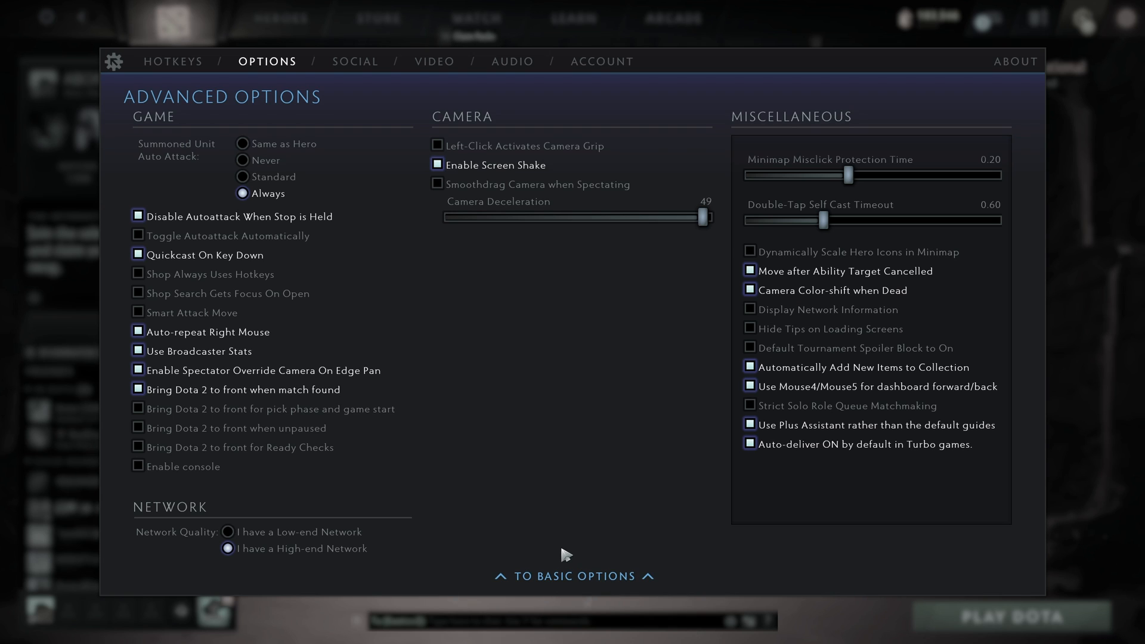
pyautogui.moveTo(229, 532)
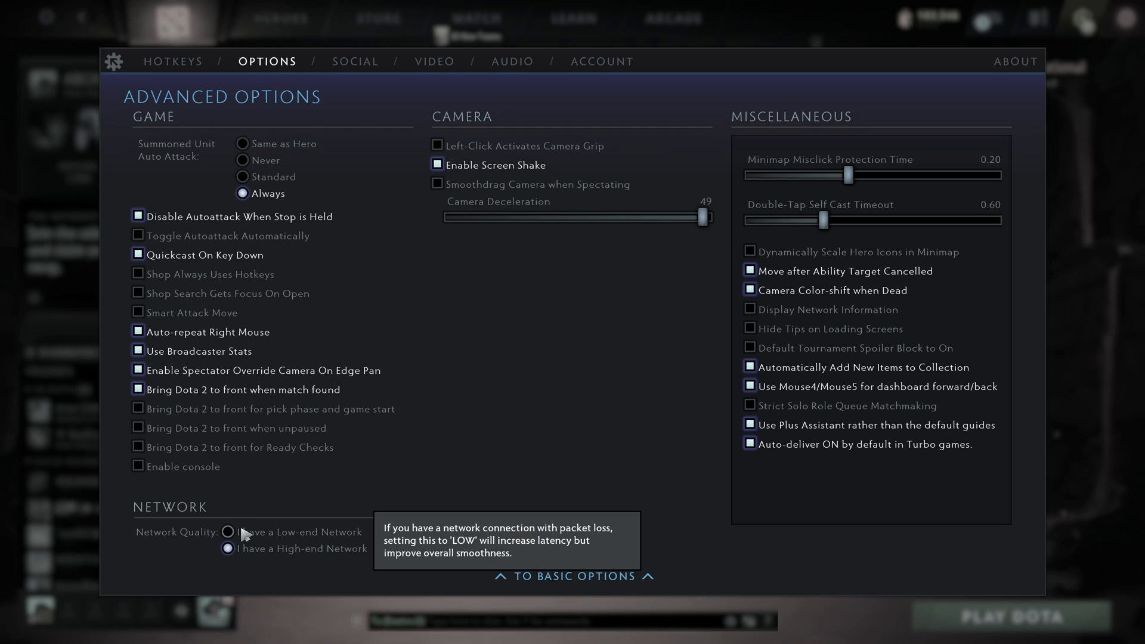
pyautogui.moveTo(274, 532)
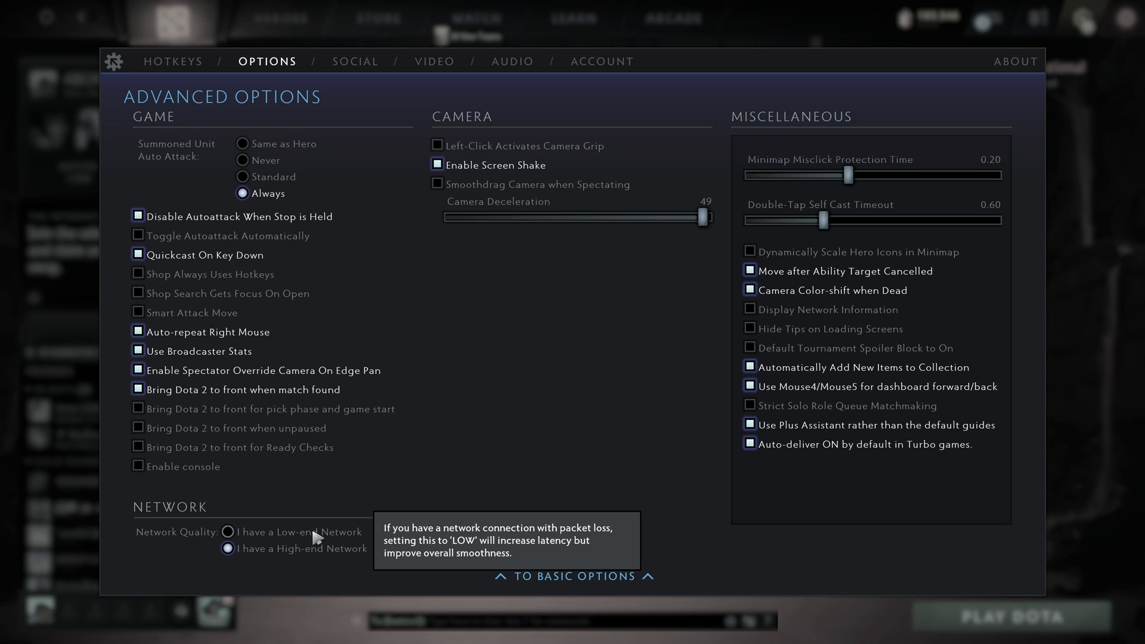
pyautogui.click(228, 549)
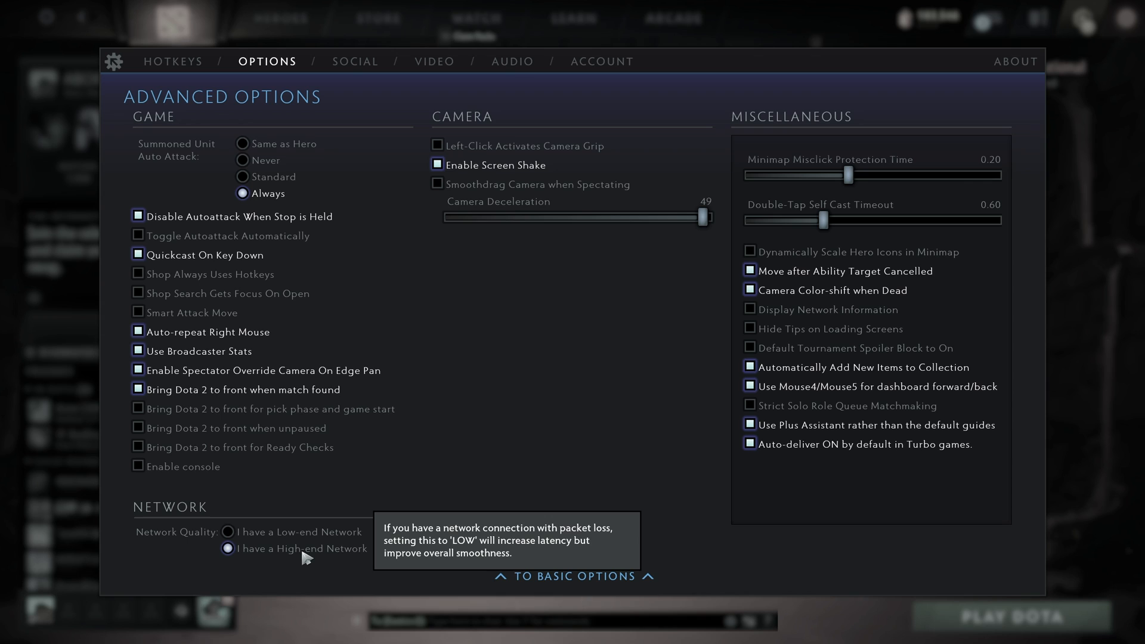
pyautogui.moveTo(319, 550)
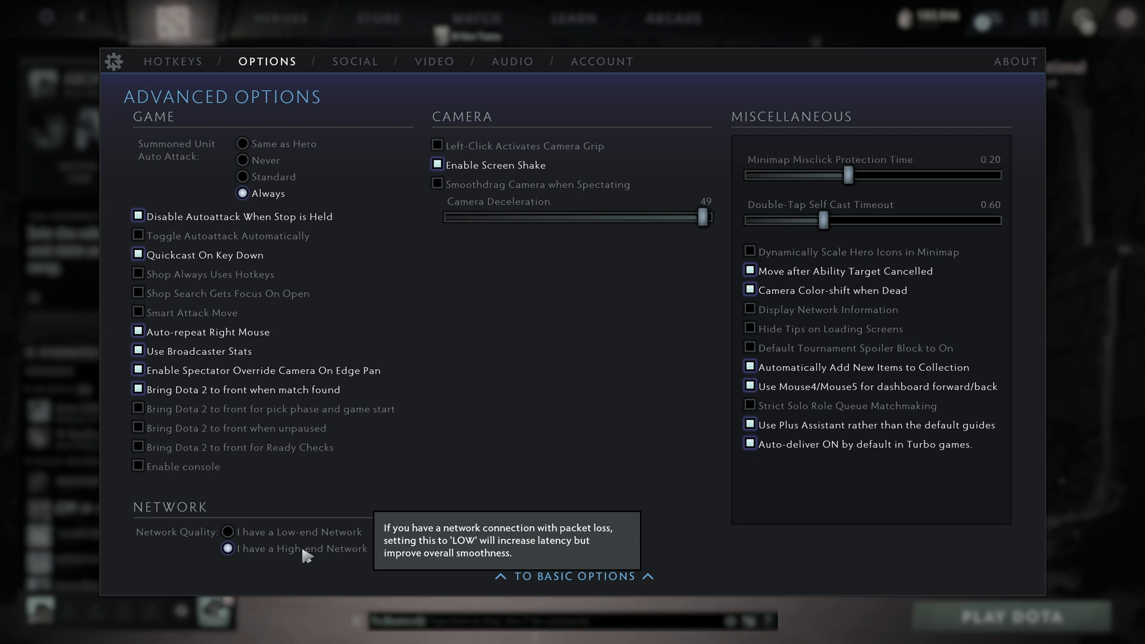
pyautogui.moveTo(784, 312)
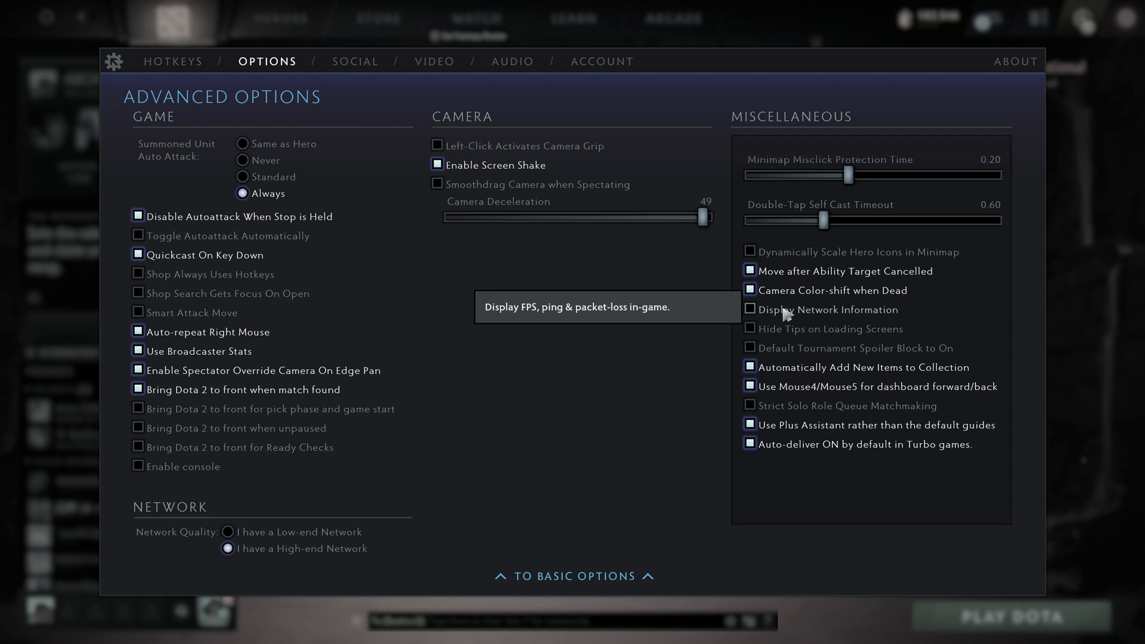
pyautogui.moveTo(845, 315)
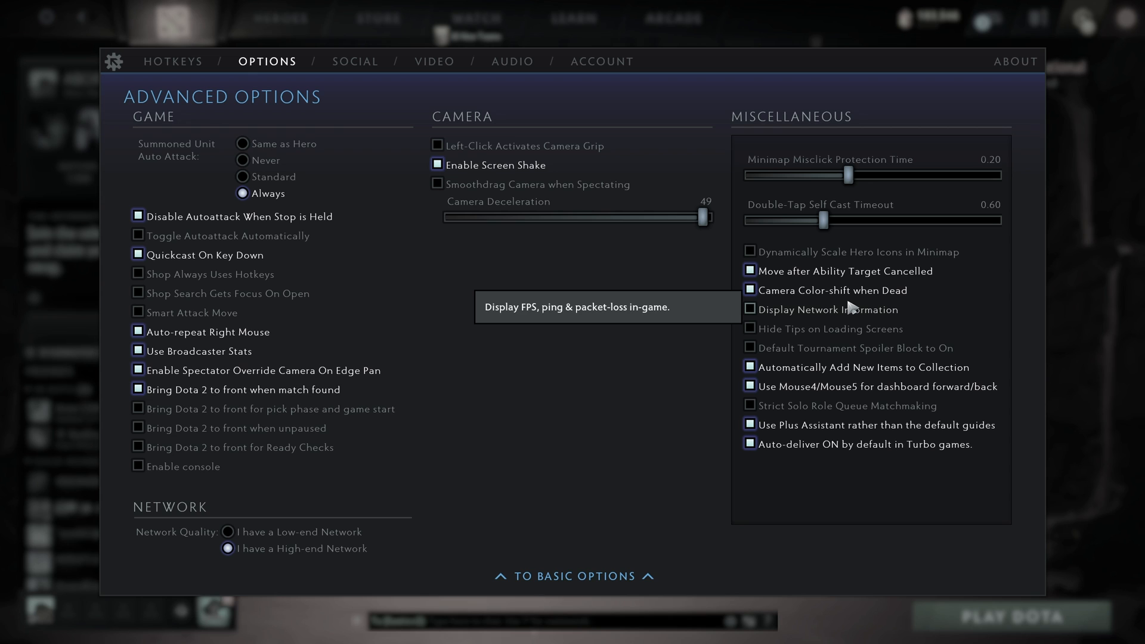
pyautogui.moveTo(433, 62)
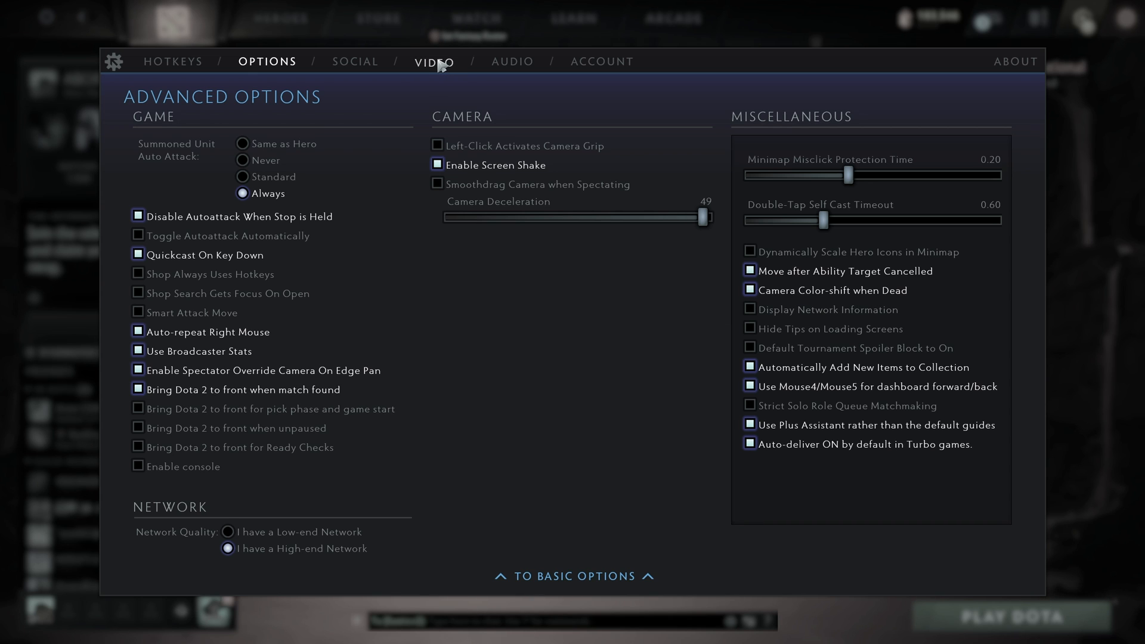
# Step: On the Video tab, choose 'Use my monitor's current resolution' over advanced resolution settings
pyautogui.click(434, 62)
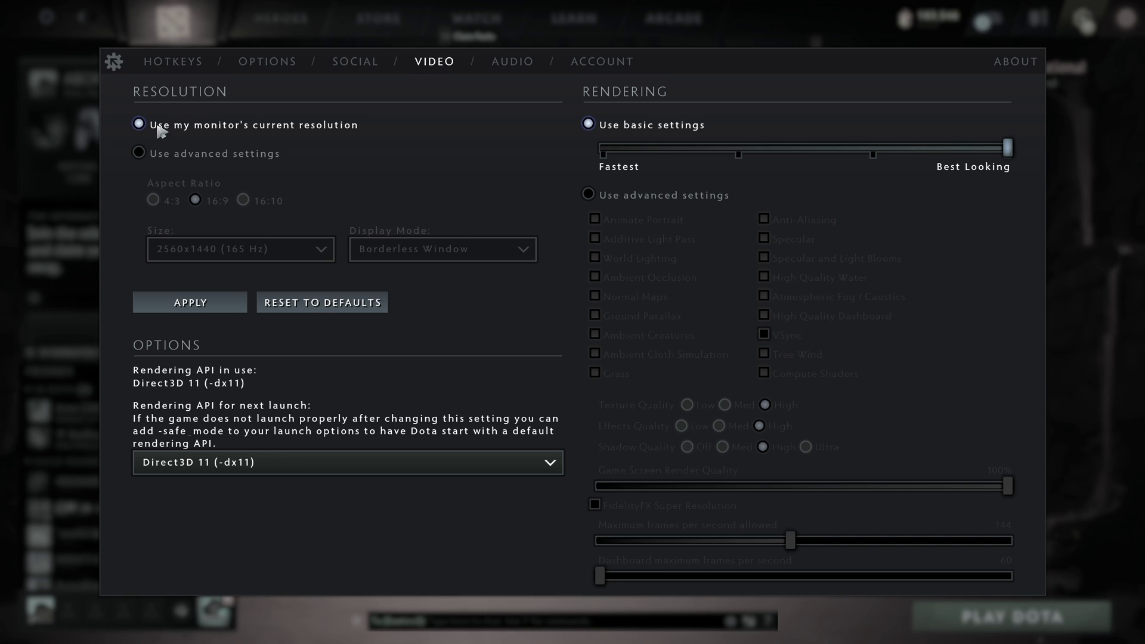
pyautogui.moveTo(277, 130)
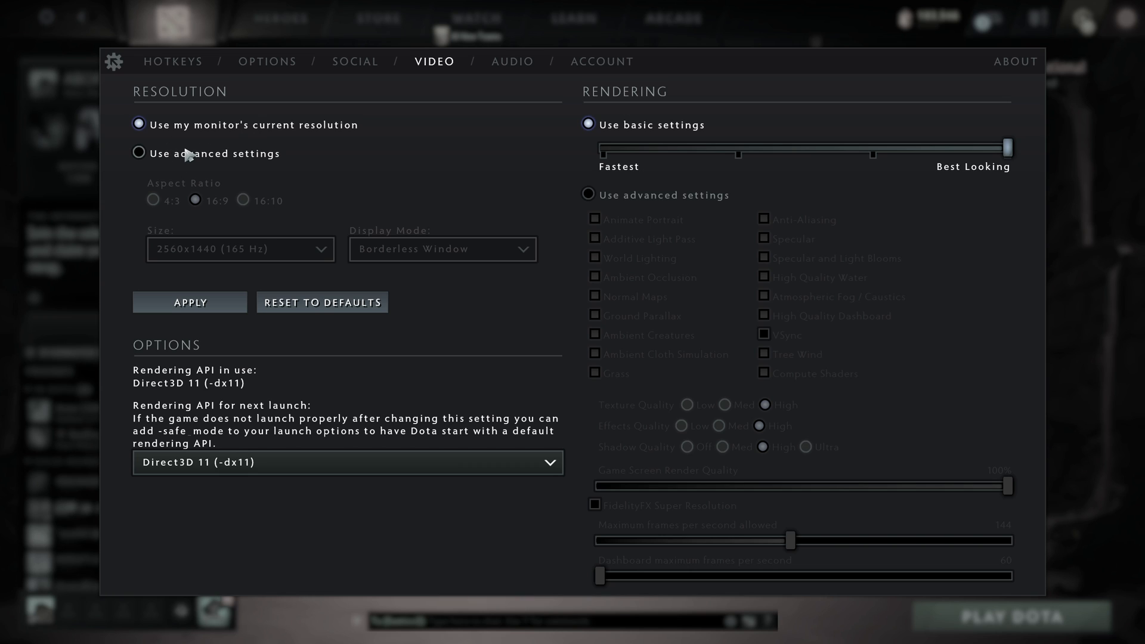
pyautogui.click(139, 153)
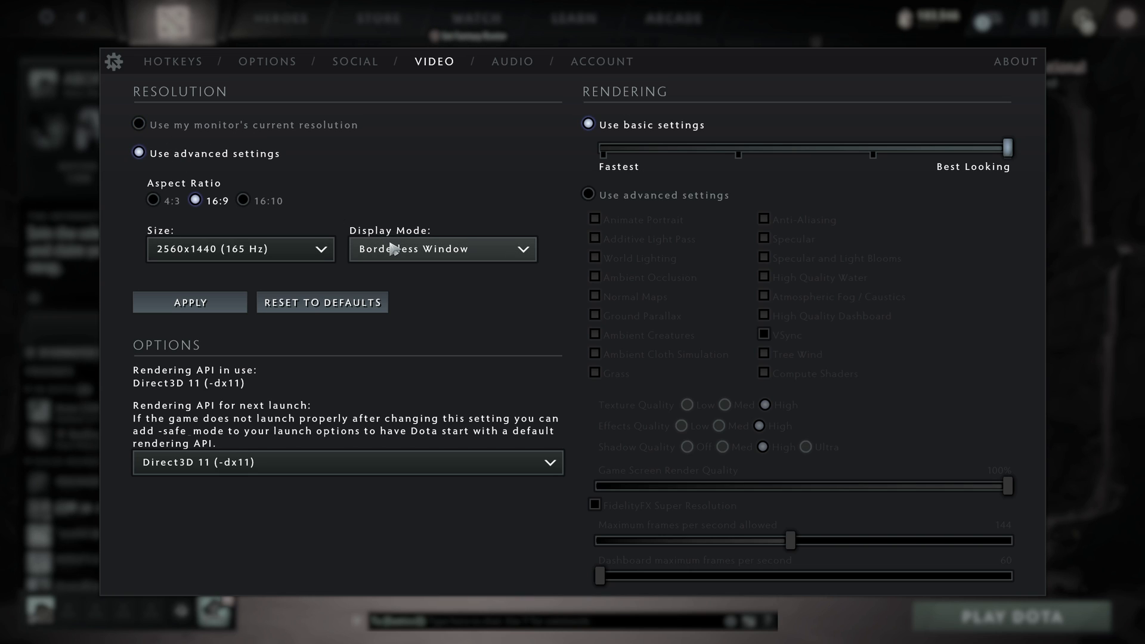
pyautogui.click(442, 249)
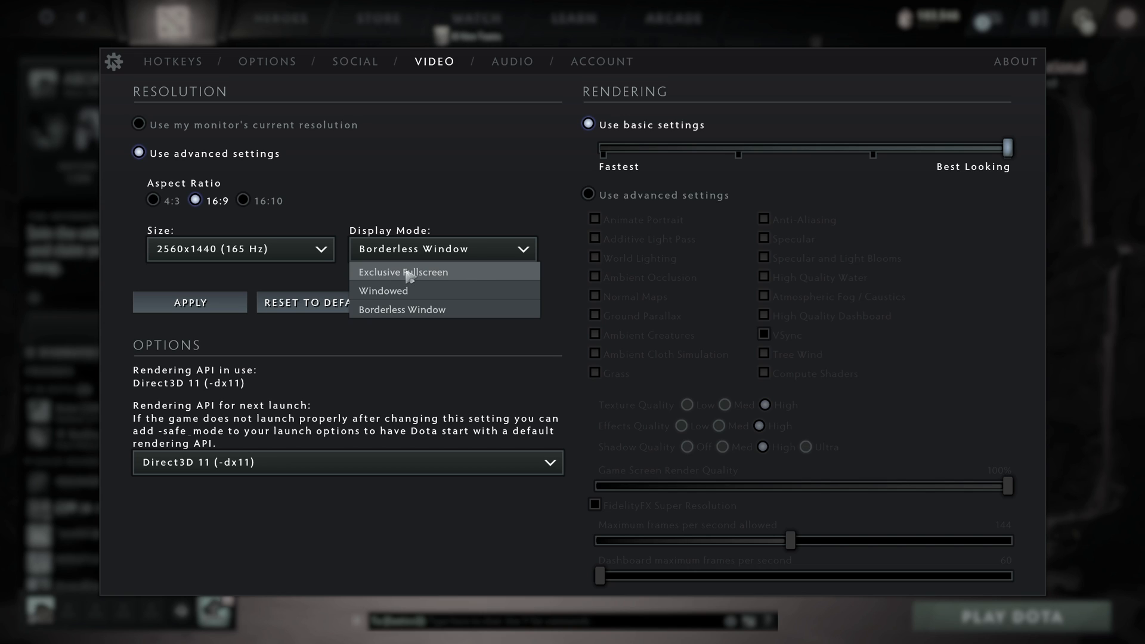
pyautogui.click(139, 124)
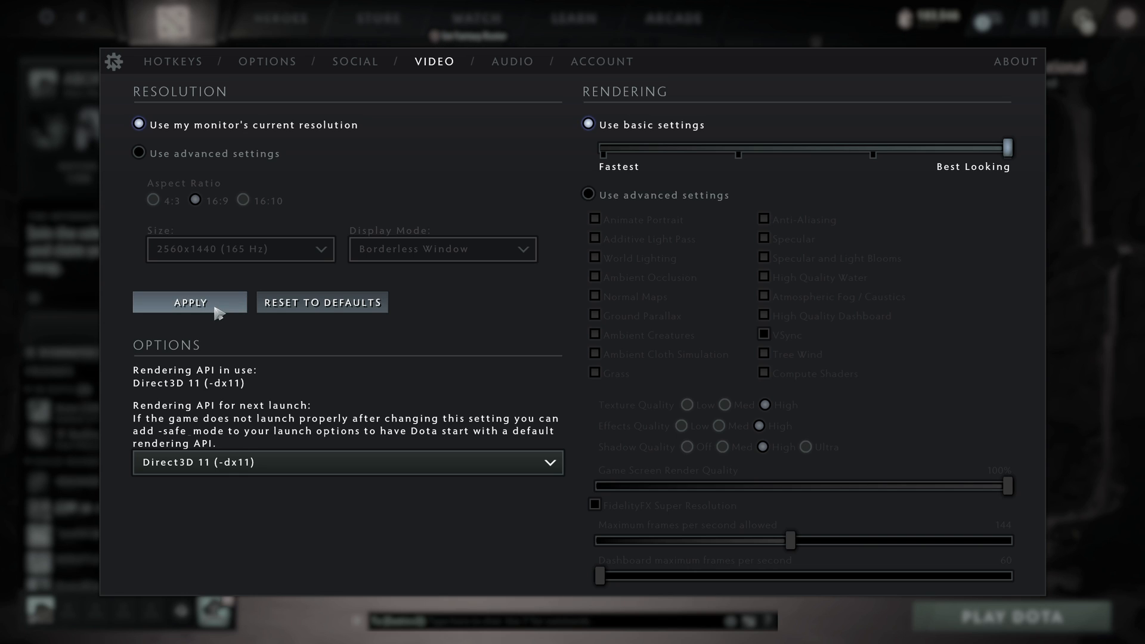
pyautogui.moveTo(263, 463)
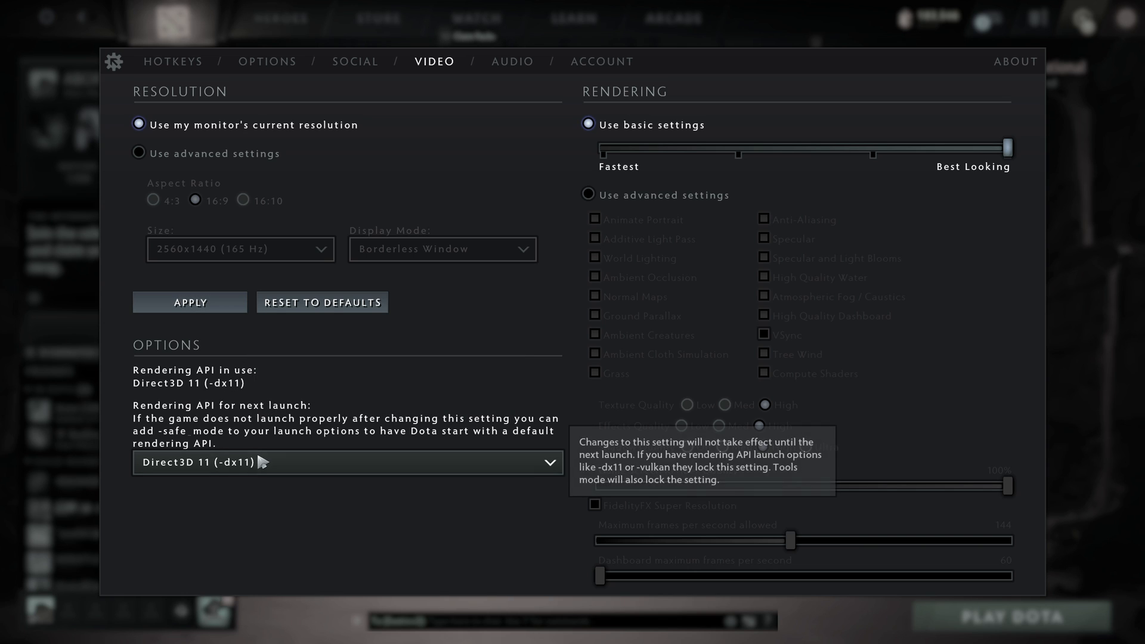
pyautogui.click(347, 461)
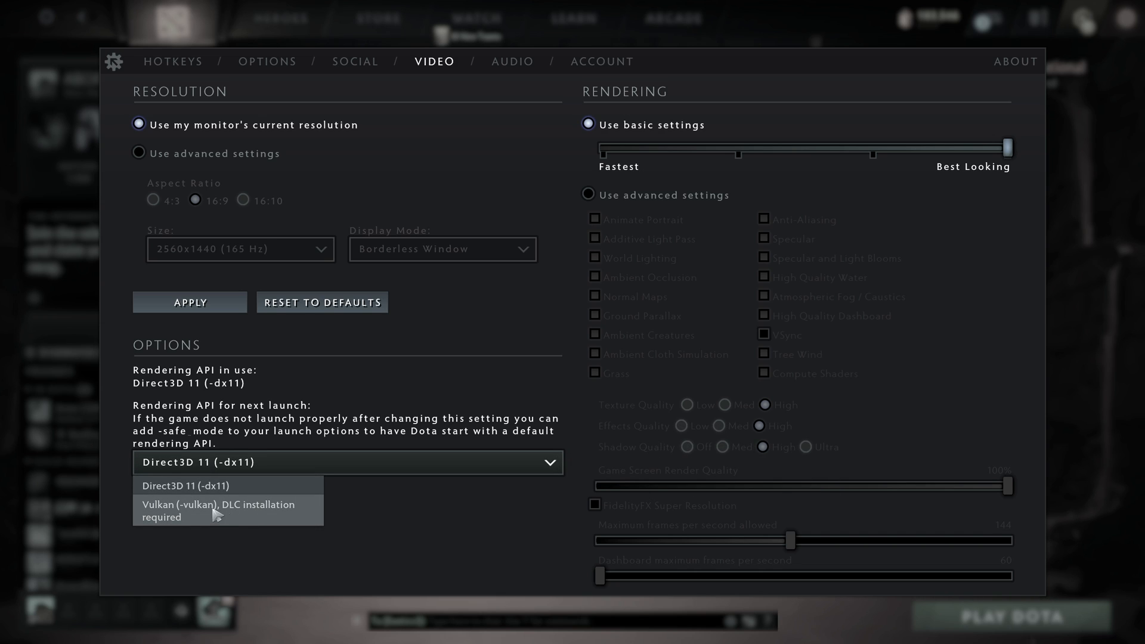
pyautogui.moveTo(229, 519)
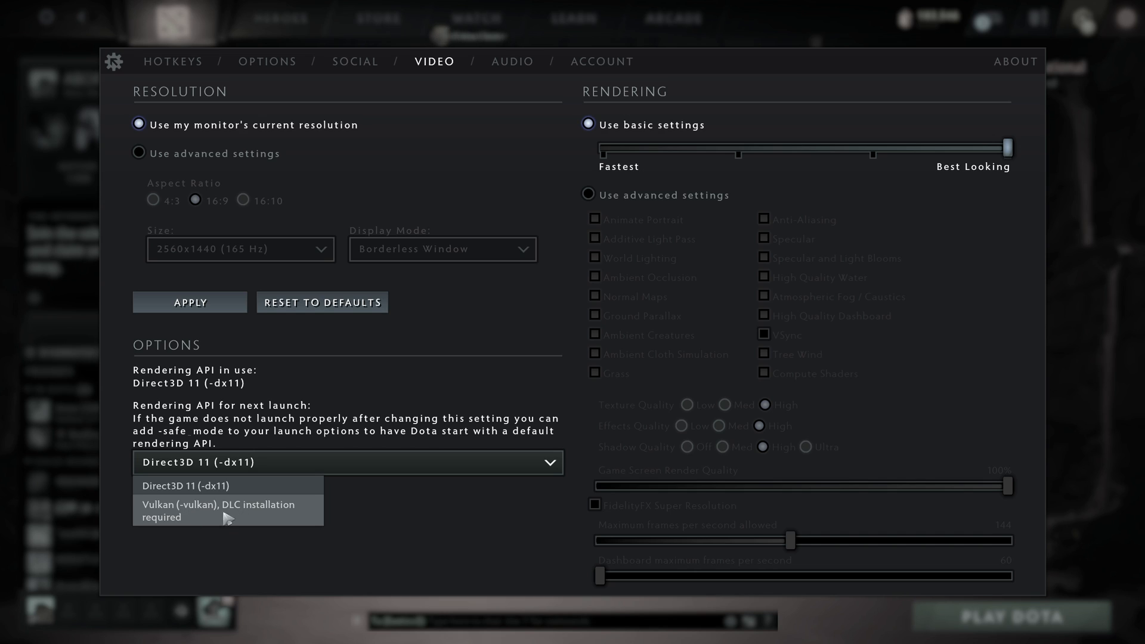
pyautogui.moveTo(227, 518)
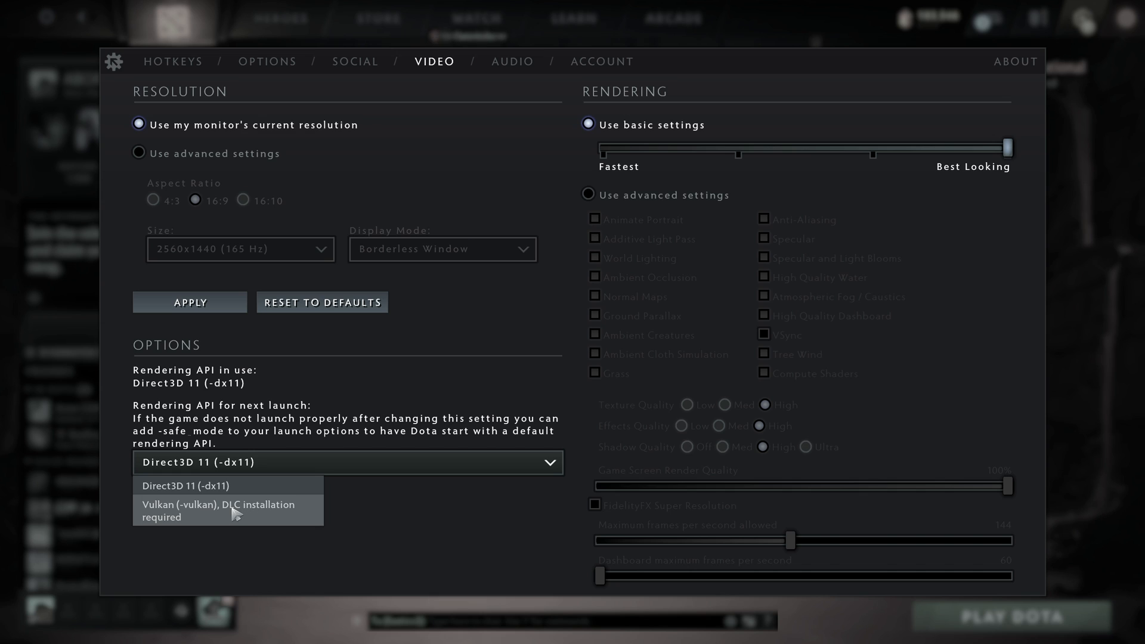
pyautogui.moveTo(240, 514)
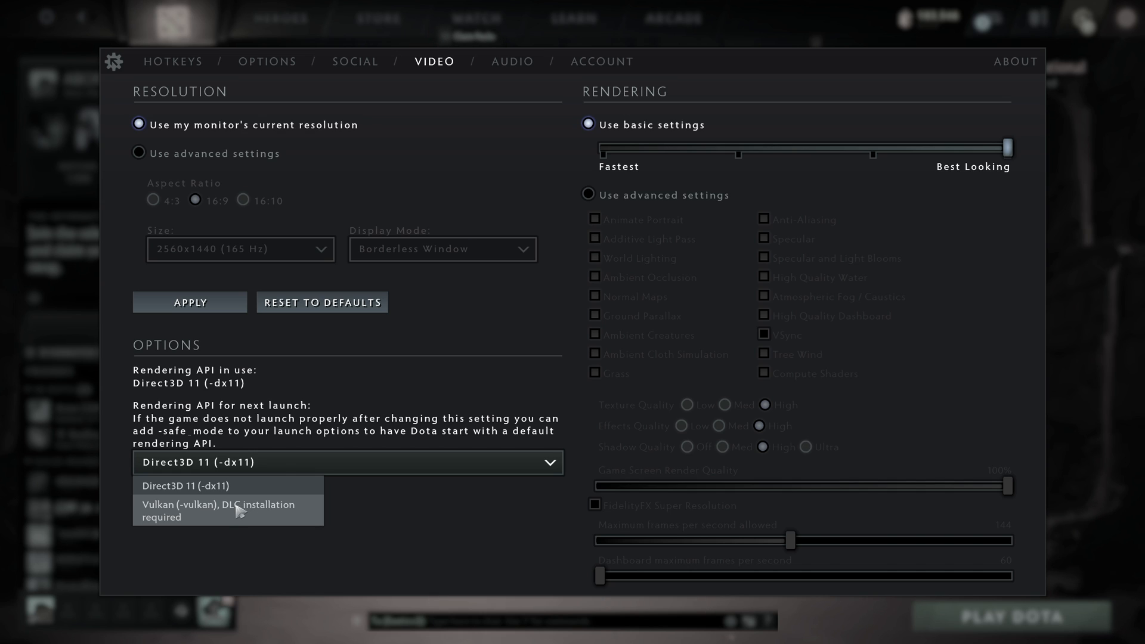
pyautogui.moveTo(284, 468)
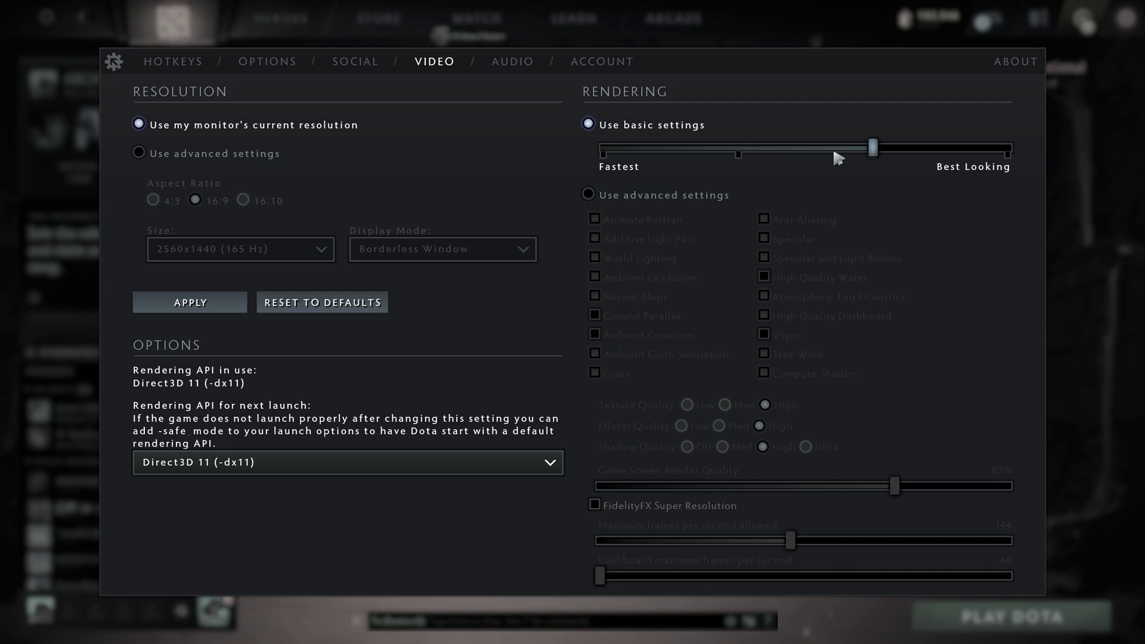
# Step: Set the rendering slider to Fastest and enable advanced rendering settings
pyautogui.moveTo(873, 150); pyautogui.dragTo(738, 150)
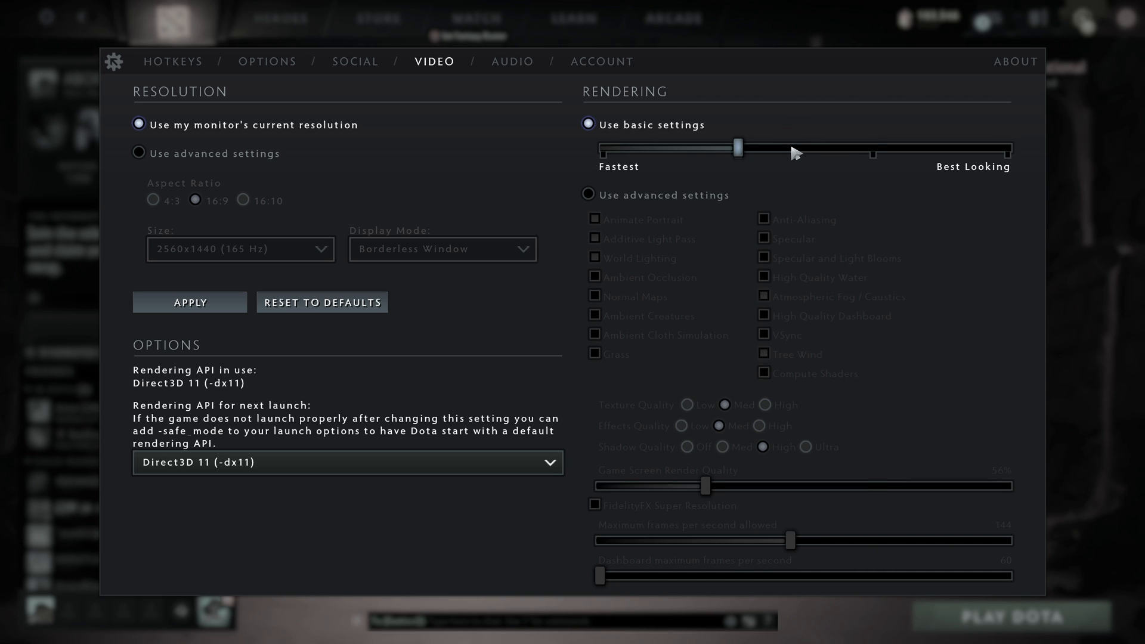
pyautogui.moveTo(744, 149); pyautogui.dragTo(874, 149)
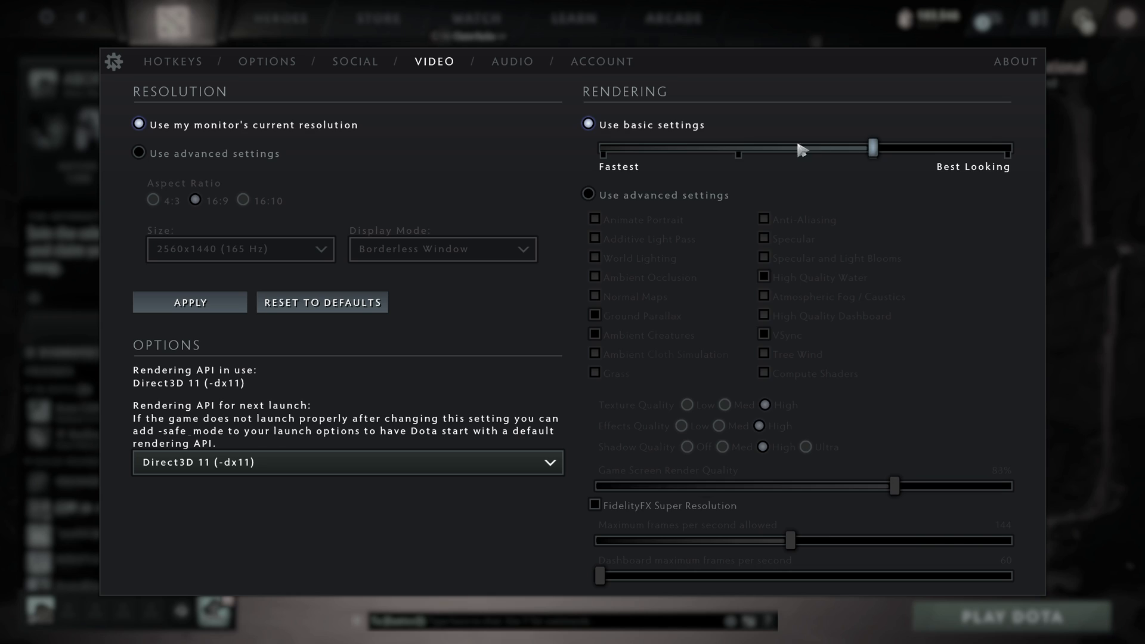
pyautogui.moveTo(835, 160)
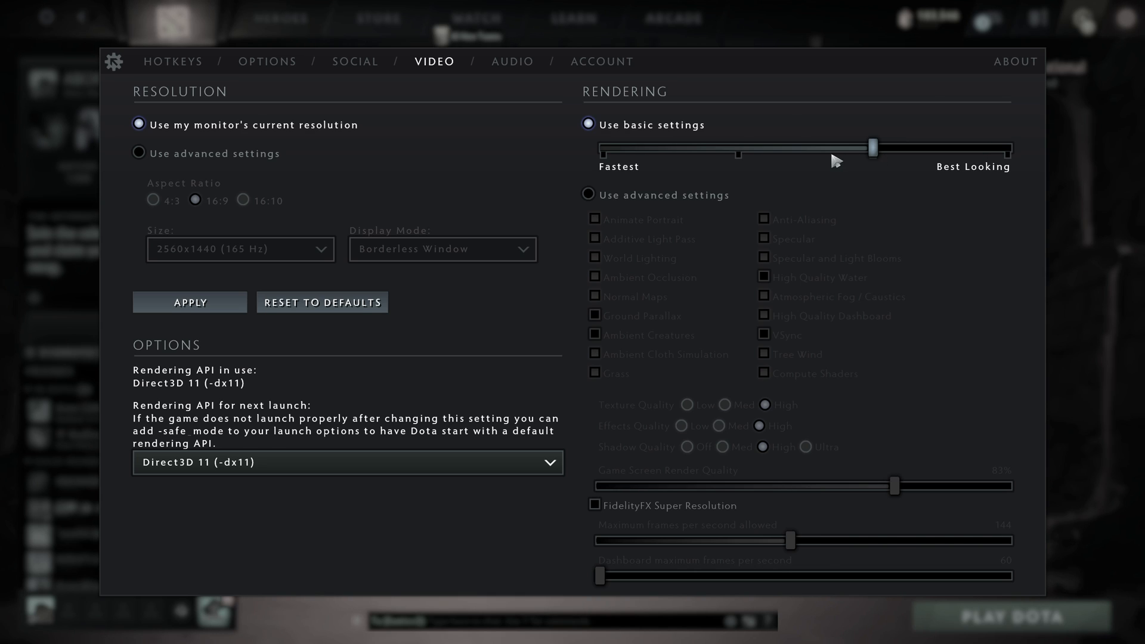
pyautogui.moveTo(875, 149); pyautogui.dragTo(605, 149)
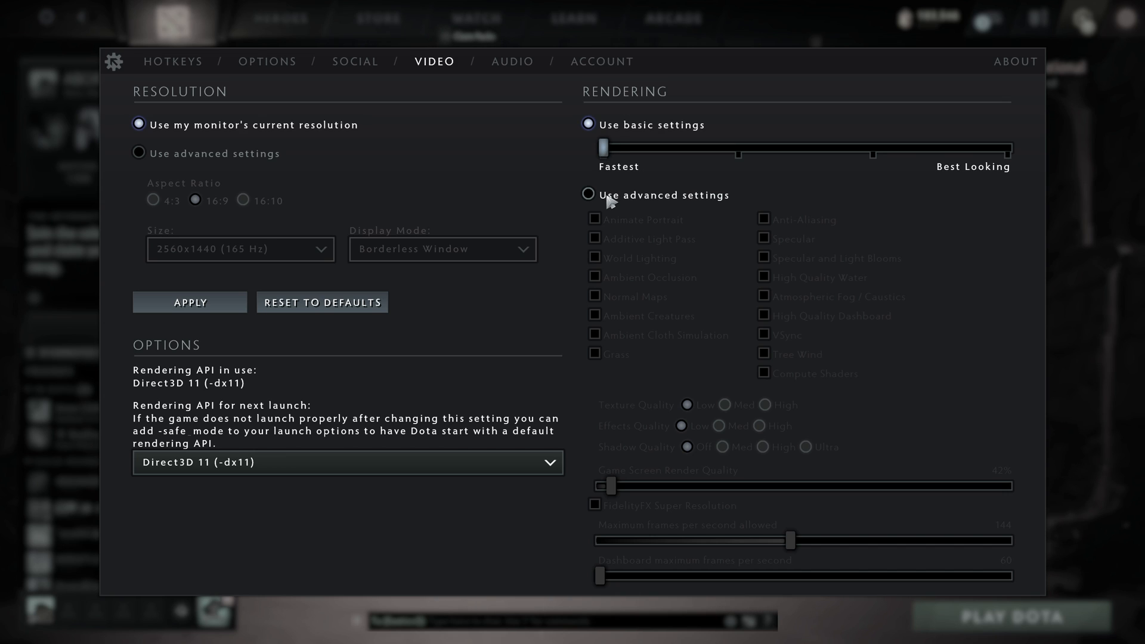
pyautogui.click(589, 194)
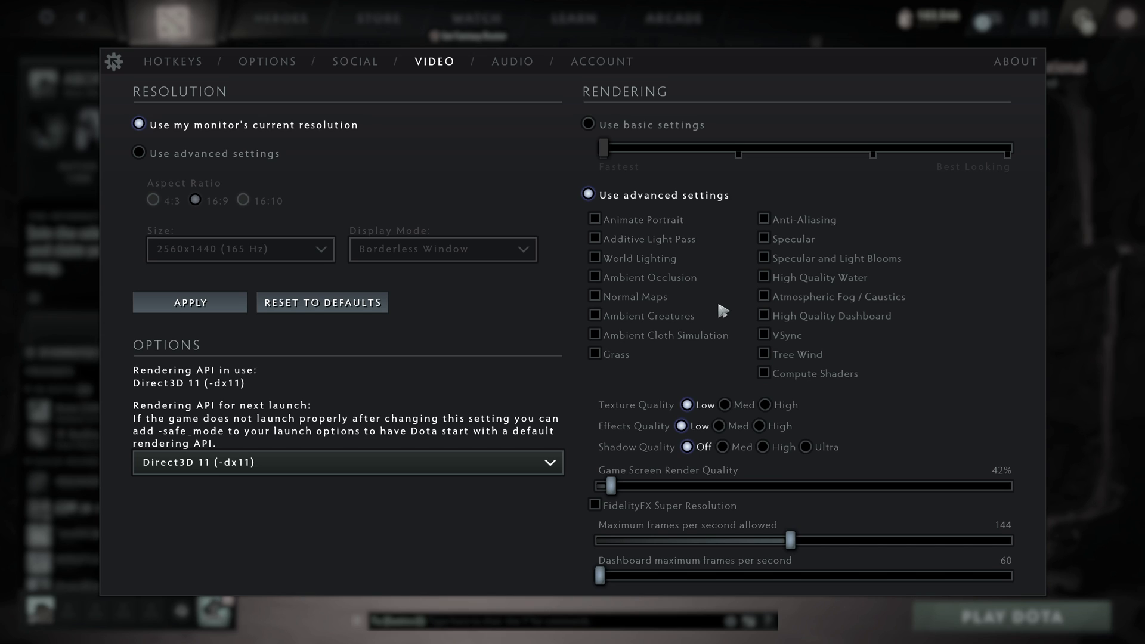
pyautogui.moveTo(621, 228)
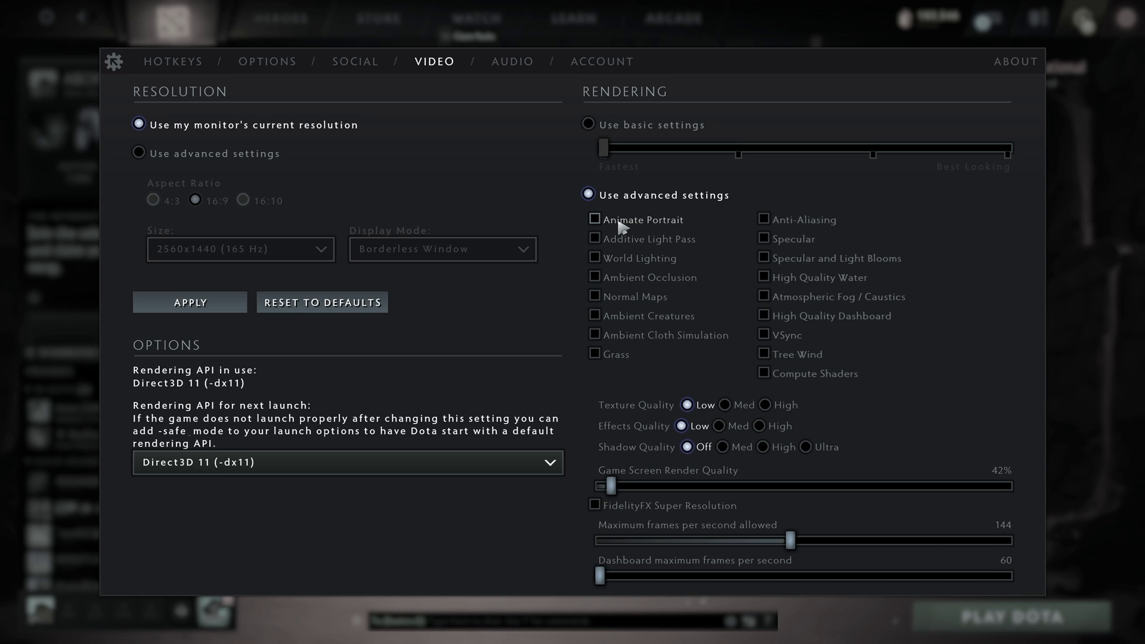
# Step: Enable Animate Portrait, Ambient Occlusion, Ambient Creatures and High Quality Dashboard
pyautogui.click(595, 219)
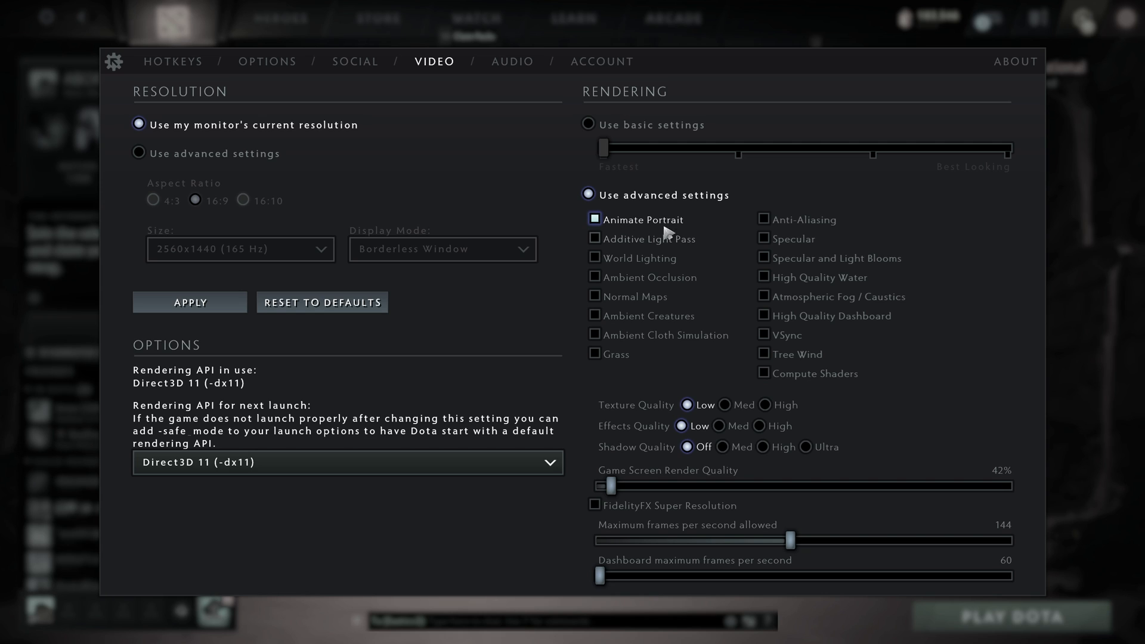
pyautogui.click(595, 219)
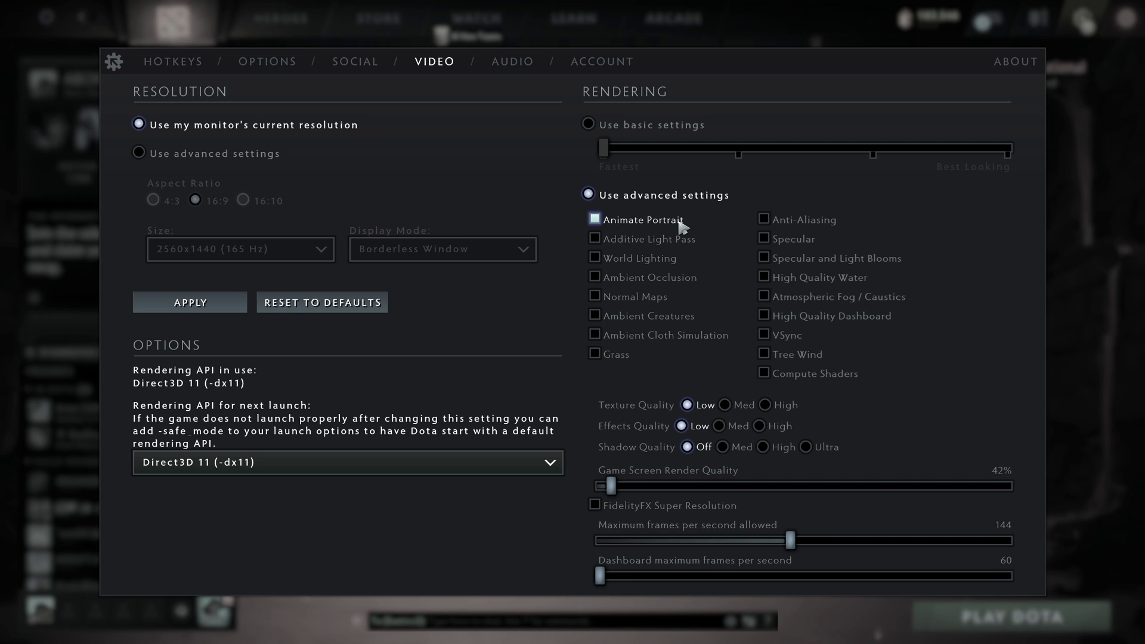
pyautogui.click(595, 220)
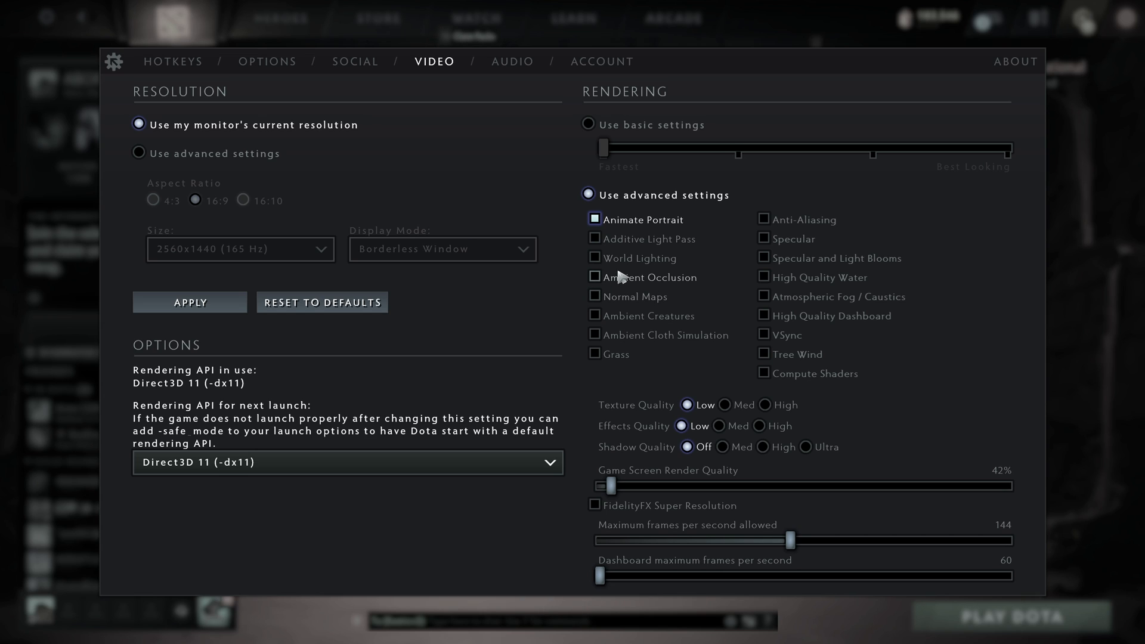
pyautogui.moveTo(634, 281)
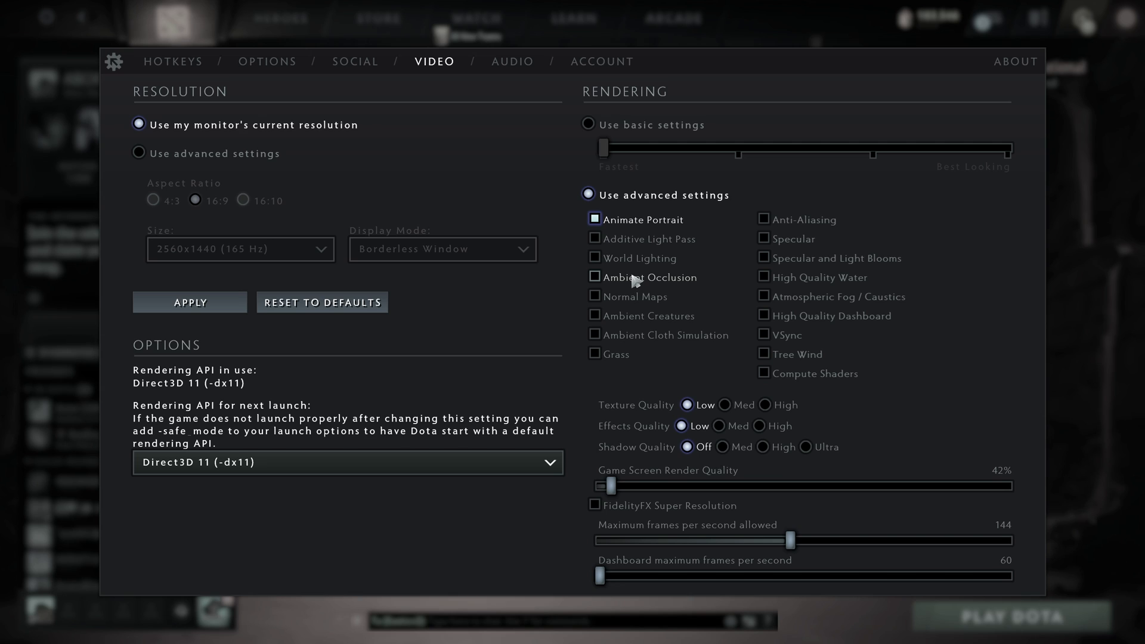
pyautogui.click(594, 277)
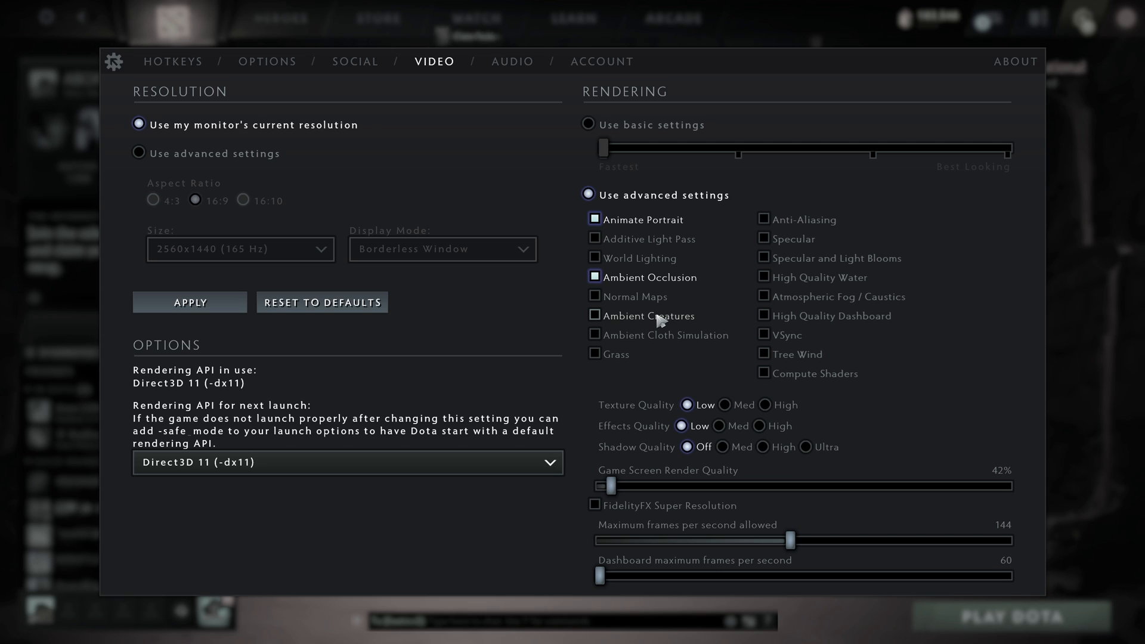
pyautogui.click(595, 315)
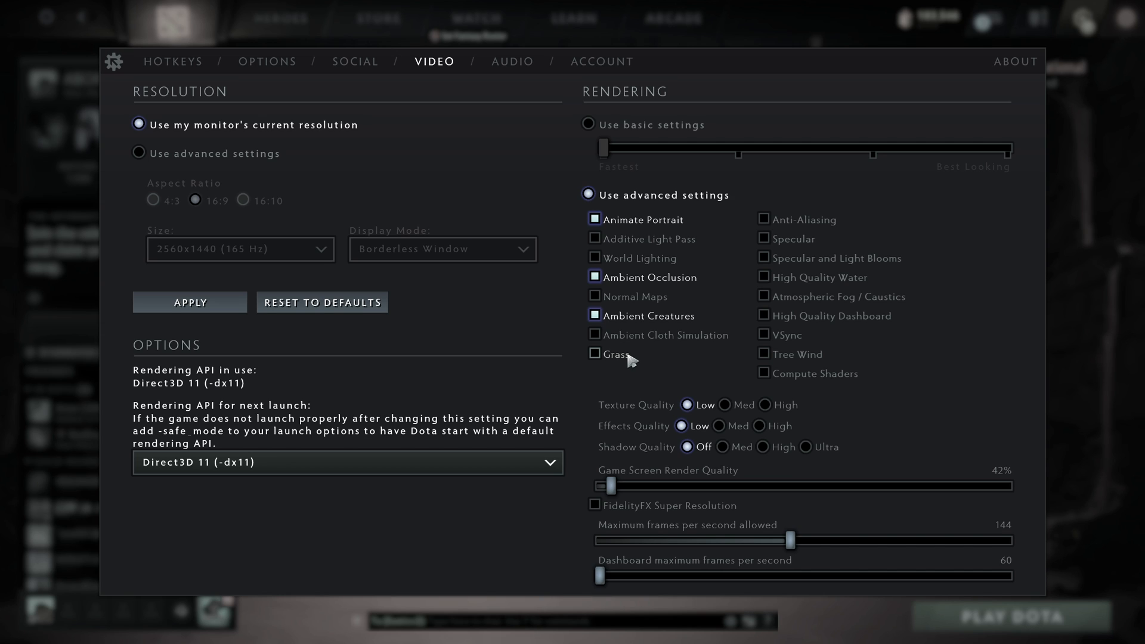
pyautogui.moveTo(829, 230)
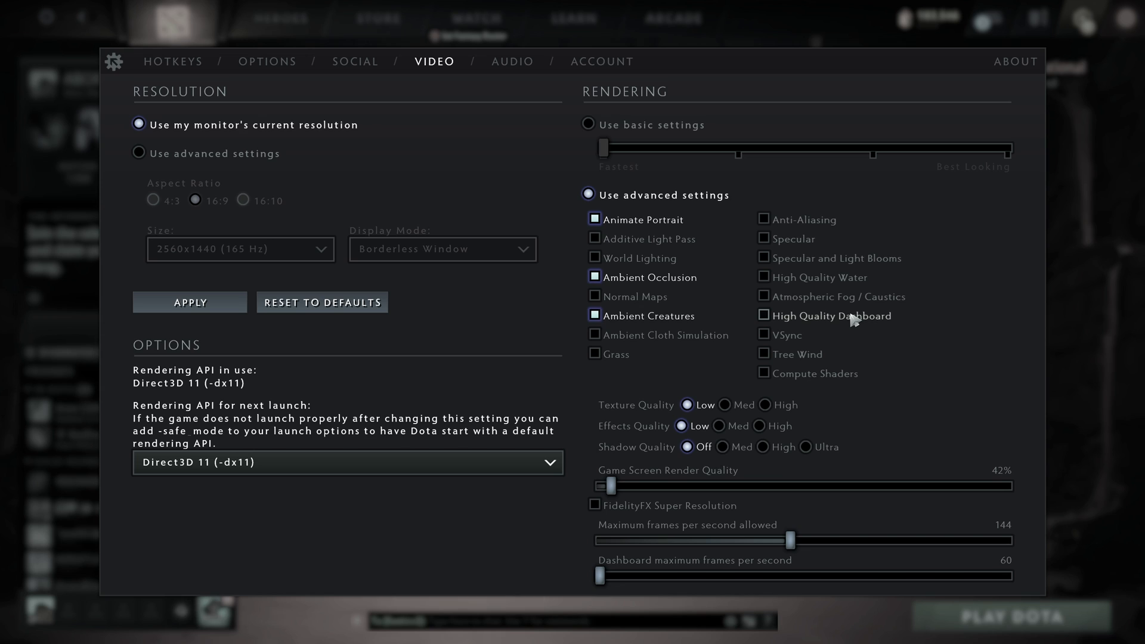
pyautogui.click(765, 316)
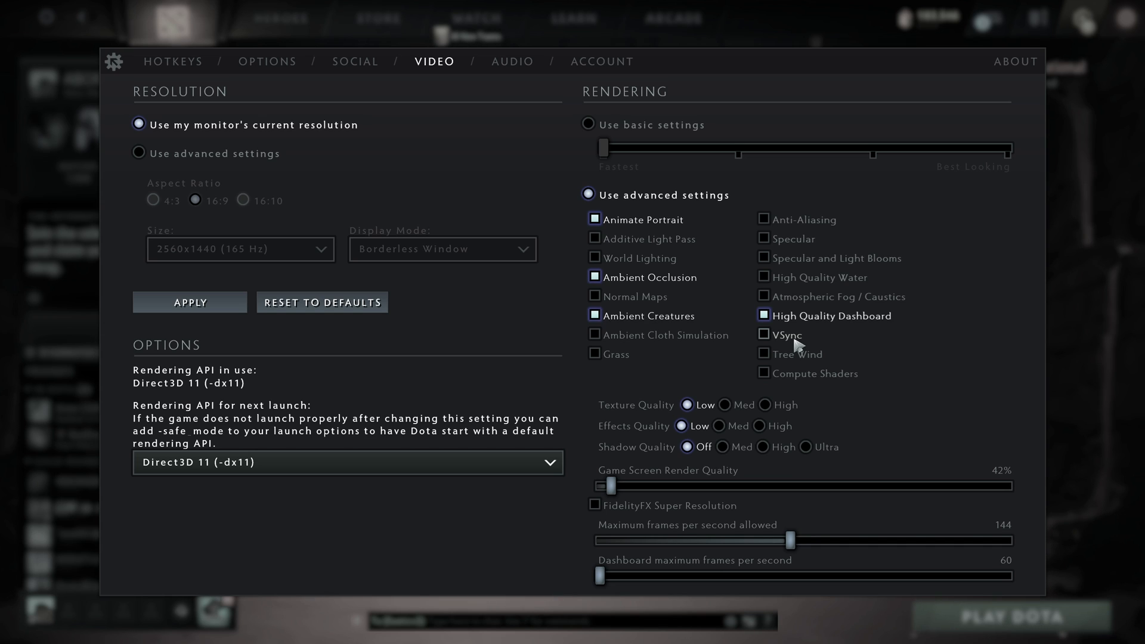
pyautogui.moveTo(789, 345)
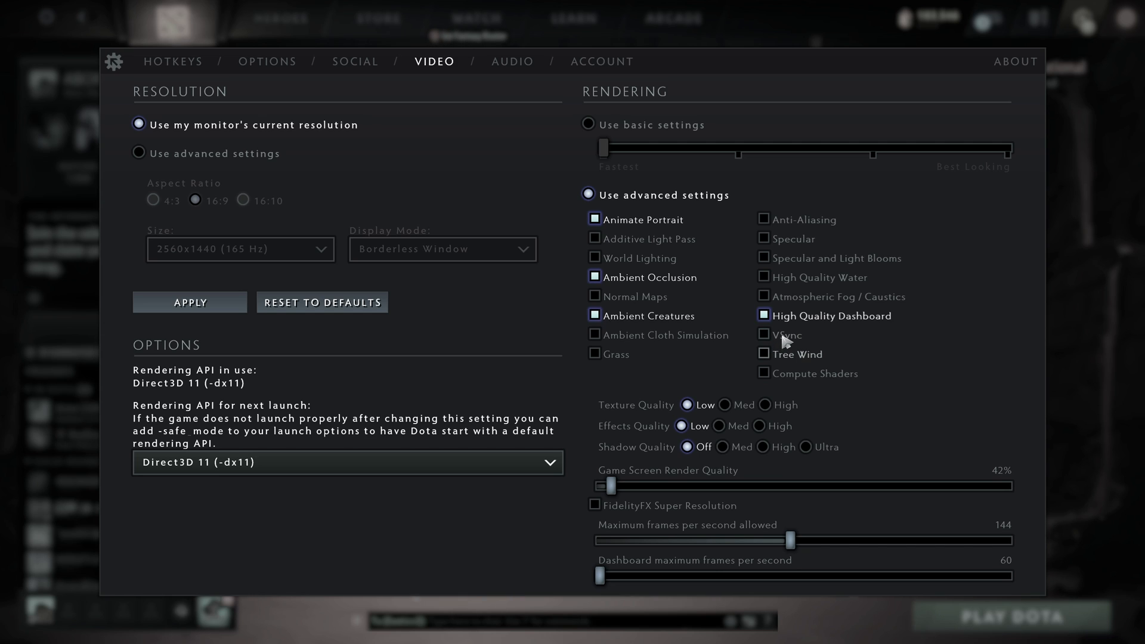
pyautogui.moveTo(787, 341)
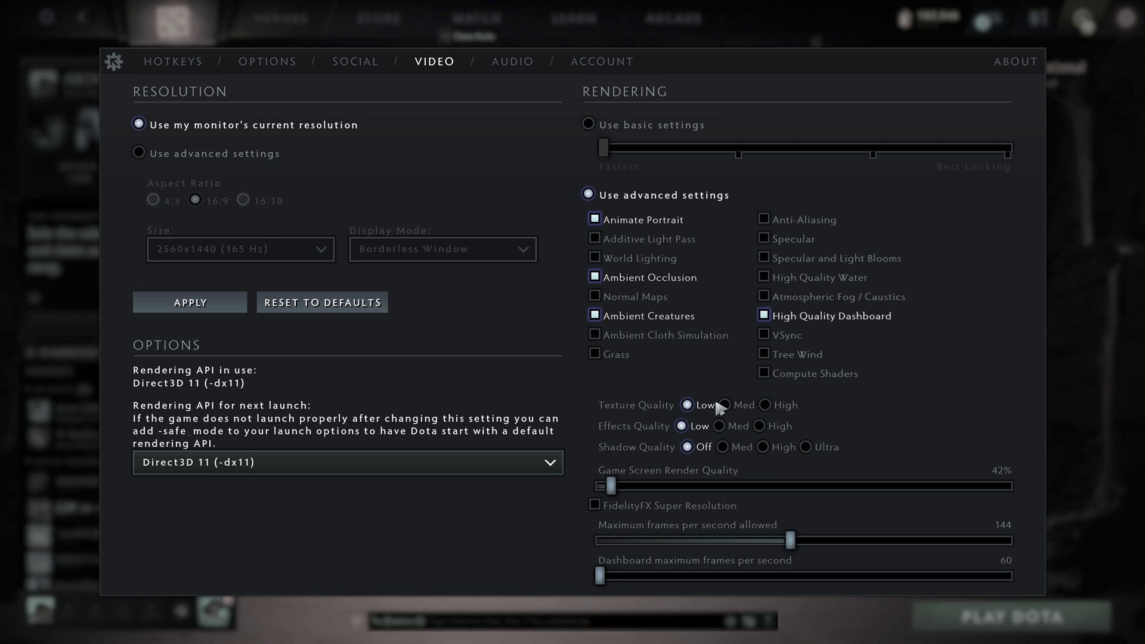
pyautogui.moveTo(785, 408)
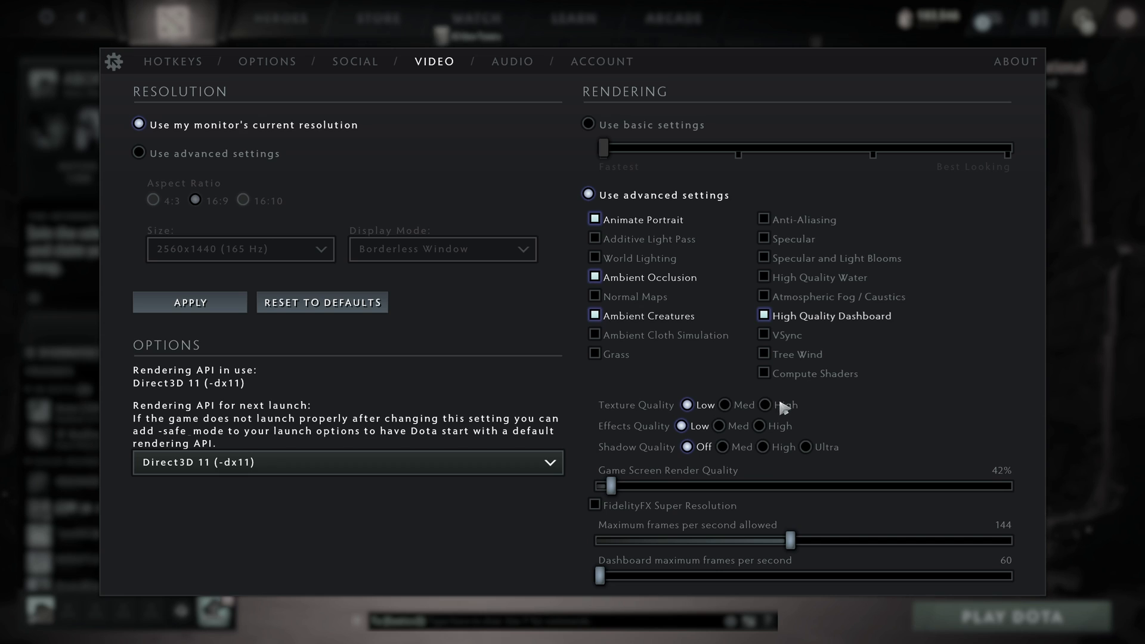
# Step: Set Texture Quality High, Shadow Quality Med, and game screen render quality 70%
pyautogui.click(764, 406)
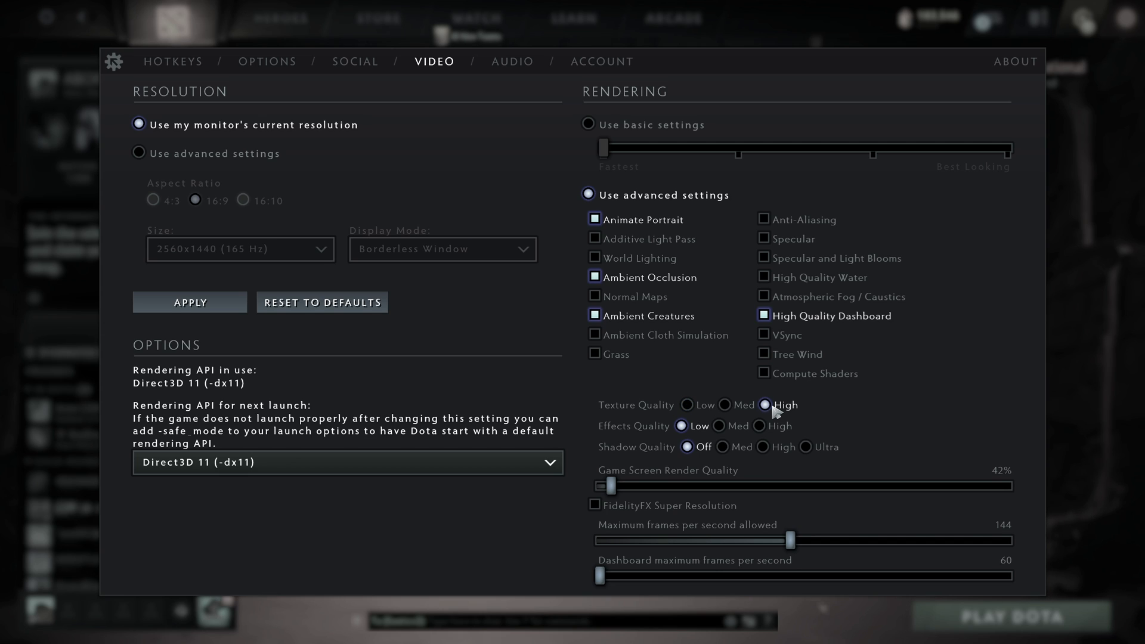
pyautogui.moveTo(722, 414)
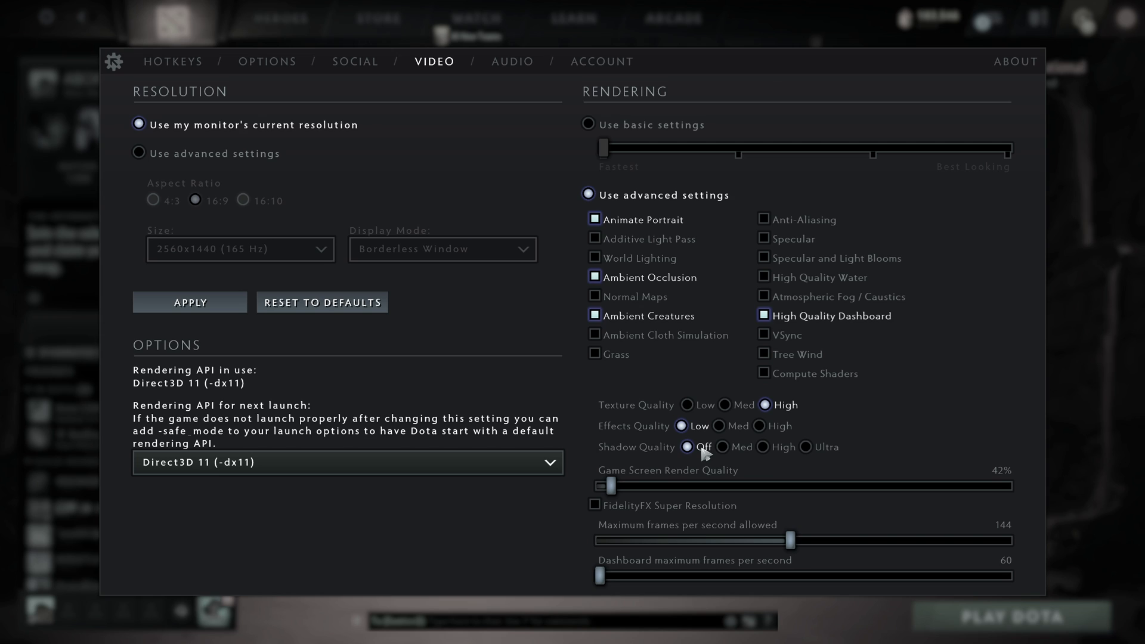
pyautogui.click(723, 446)
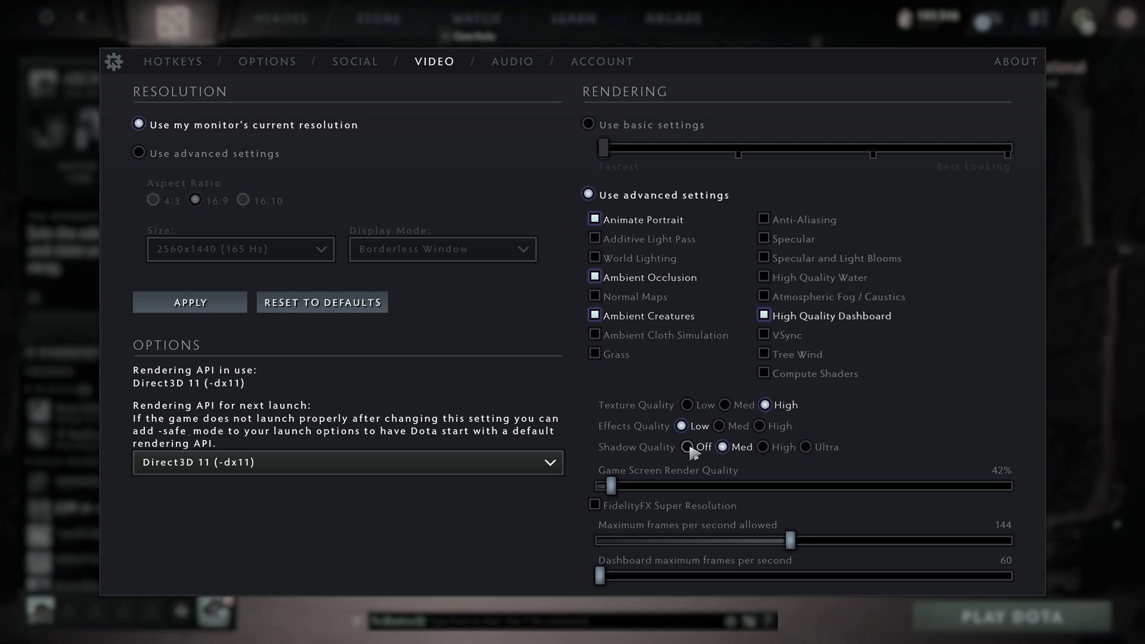
pyautogui.click(723, 447)
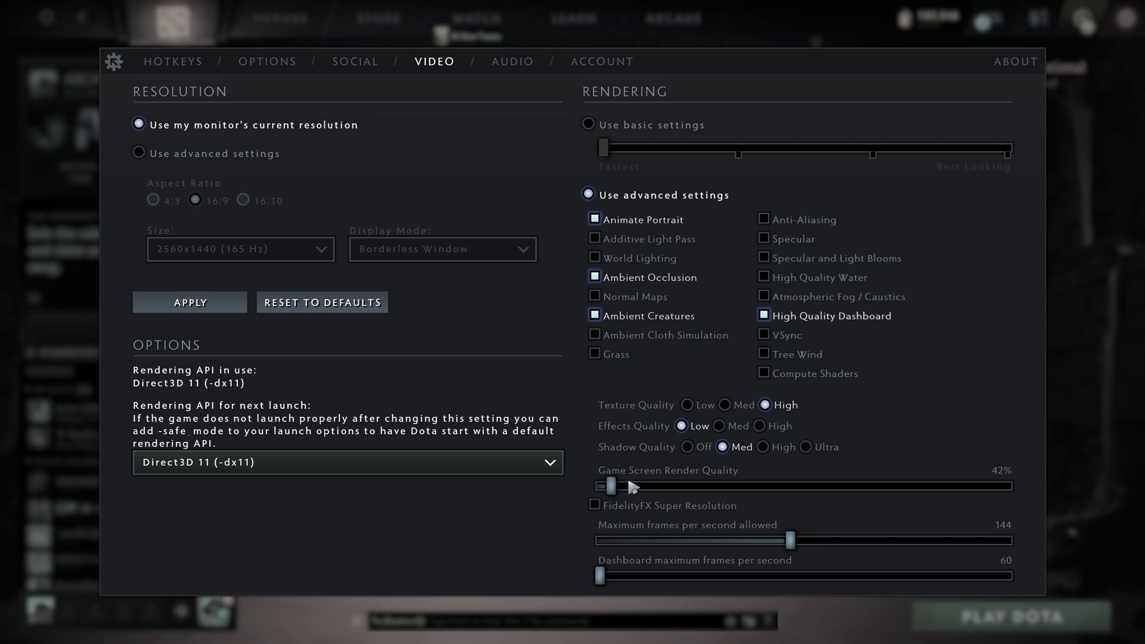
pyautogui.moveTo(607, 487); pyautogui.dragTo(957, 487)
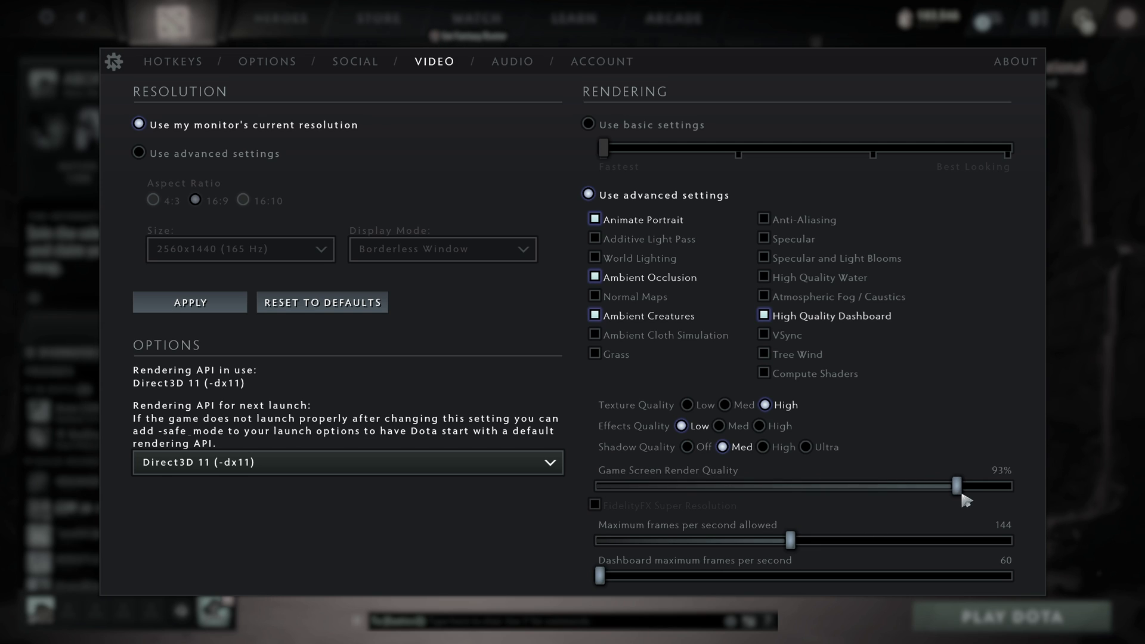
pyautogui.moveTo(957, 486); pyautogui.dragTo(1006, 486)
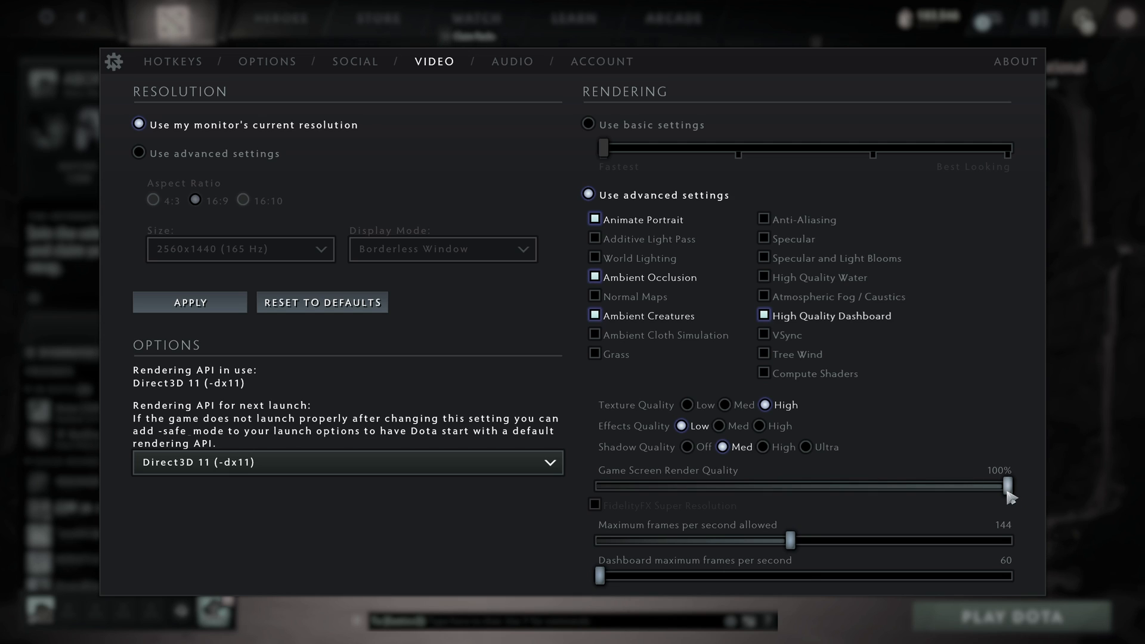
pyautogui.moveTo(1011, 485); pyautogui.dragTo(805, 484)
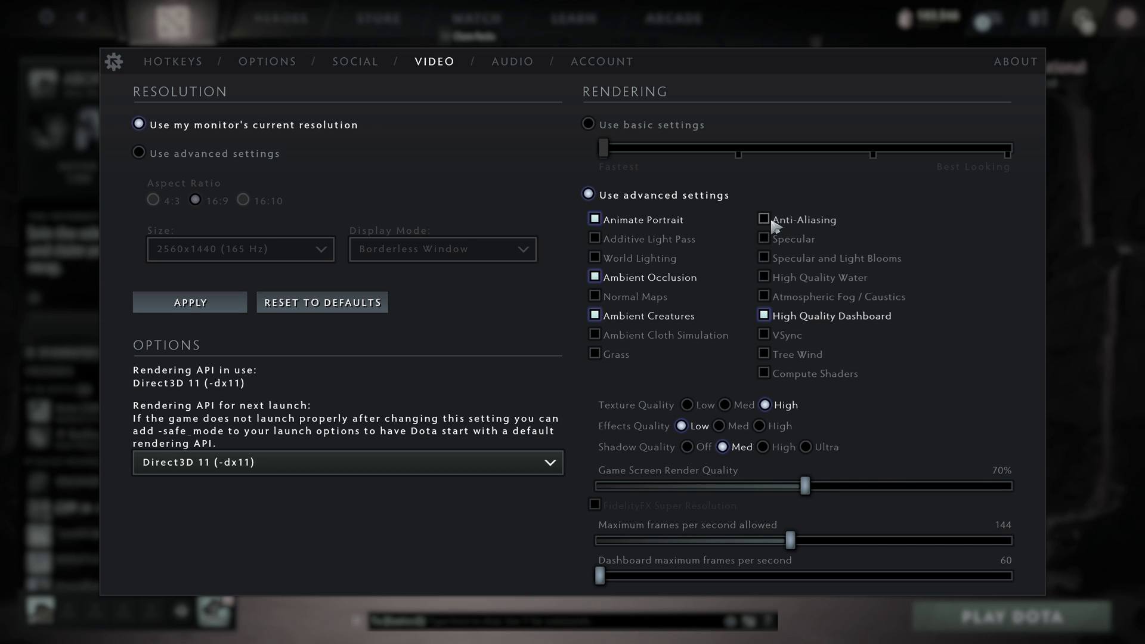
# Step: Toggle Anti-Aliasing on and settle game screen render quality at 80%
pyautogui.click(763, 218)
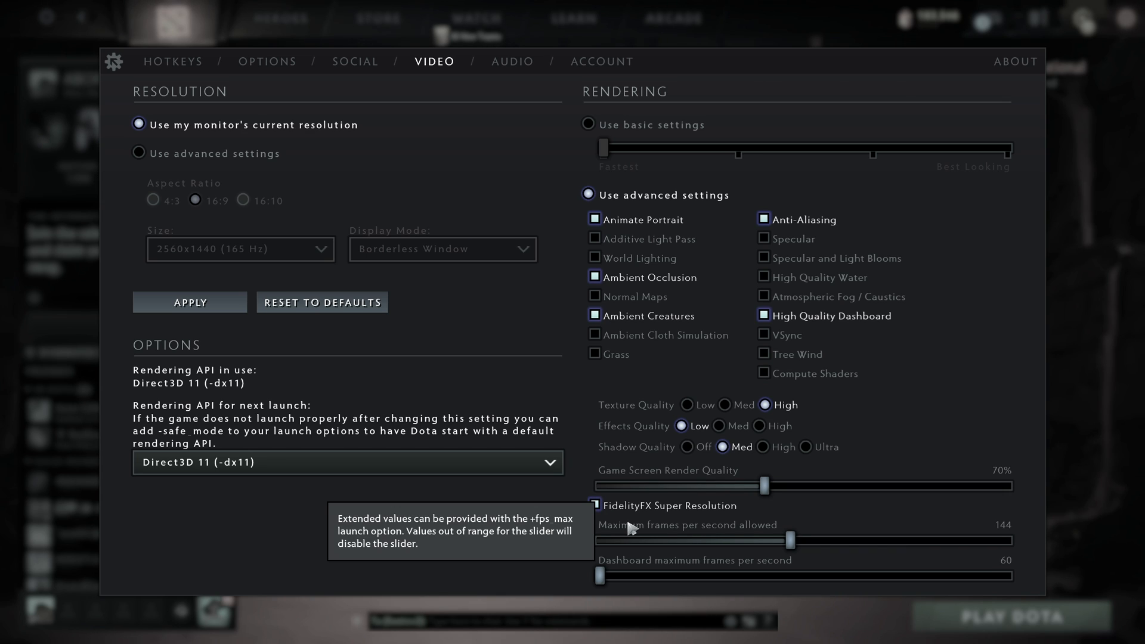
pyautogui.moveTo(673, 519)
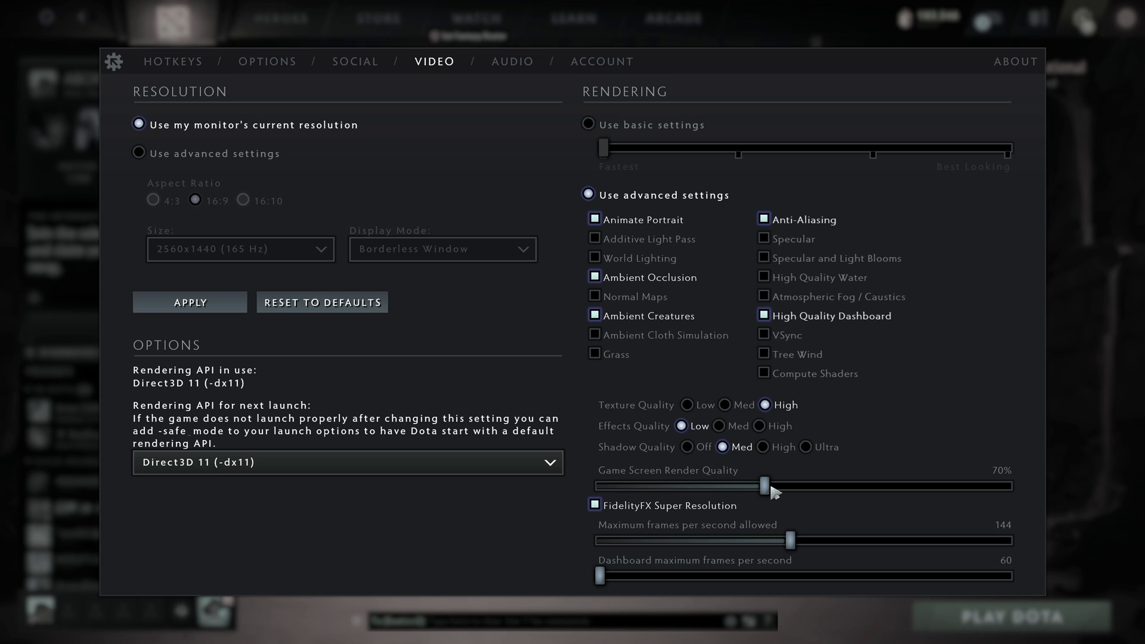
pyautogui.moveTo(764, 486); pyautogui.dragTo(803, 485)
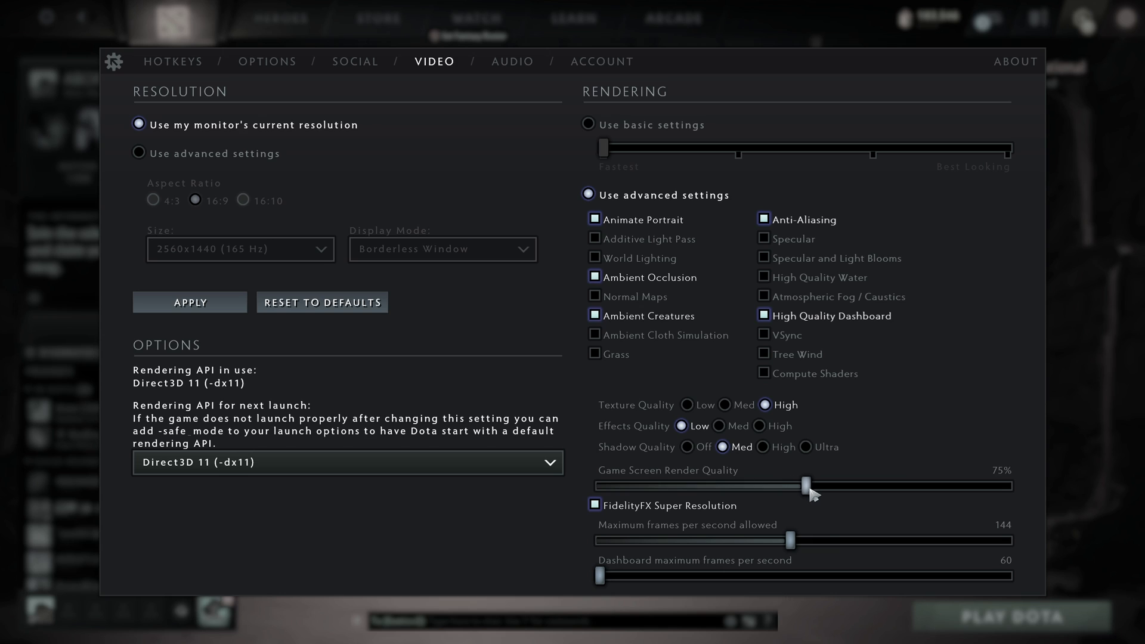
pyautogui.moveTo(807, 485); pyautogui.dragTo(744, 485)
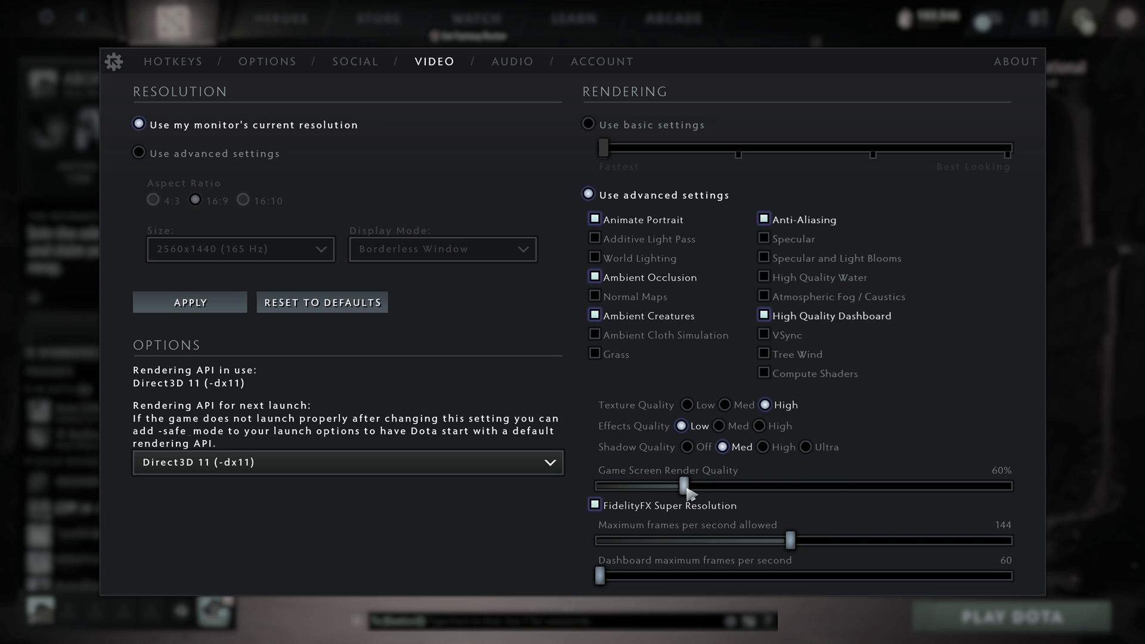
pyautogui.moveTo(685, 487); pyautogui.dragTo(845, 487)
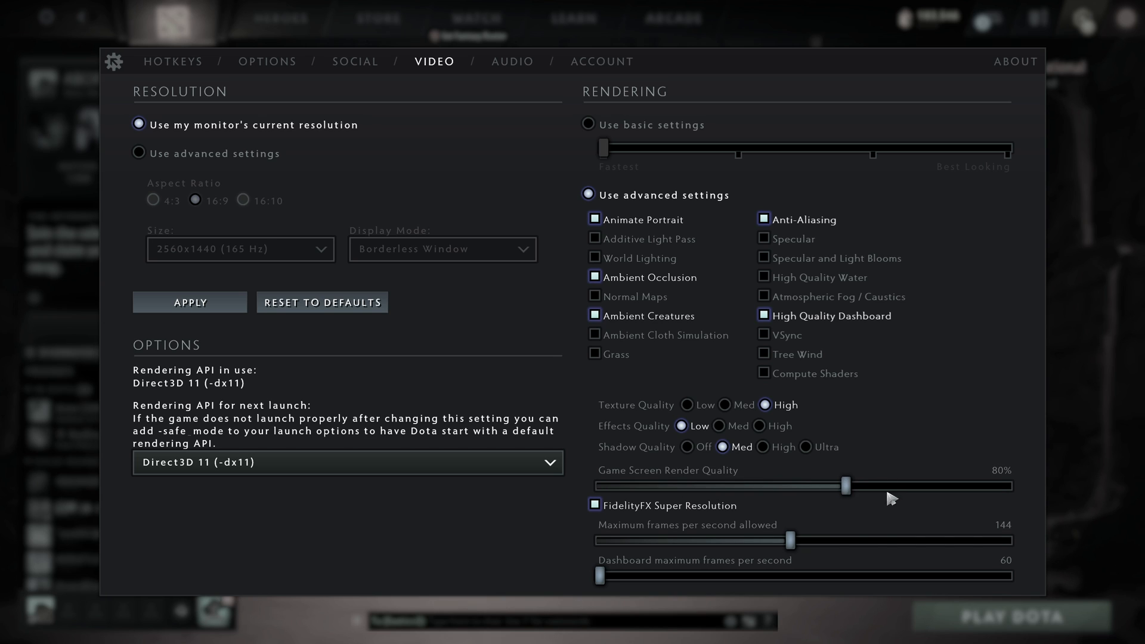
pyautogui.moveTo(594, 506)
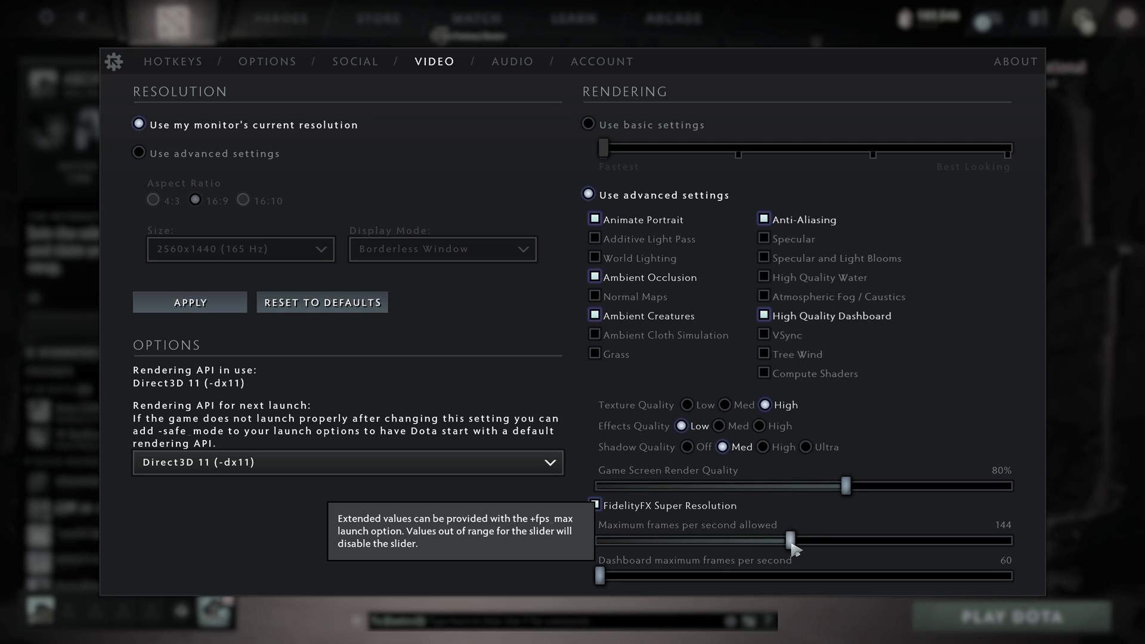
# Step: Set the maximum frames per second slider to 240, then go to Audio settings
pyautogui.moveTo(789, 540); pyautogui.dragTo(599, 541)
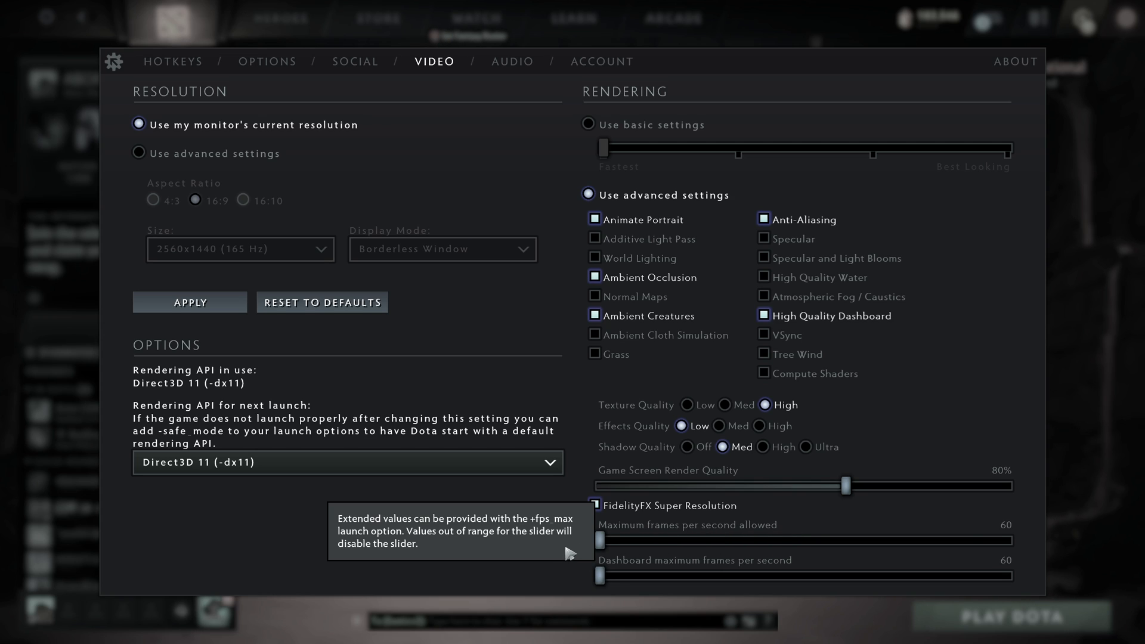
pyautogui.moveTo(600, 541); pyautogui.dragTo(1007, 541)
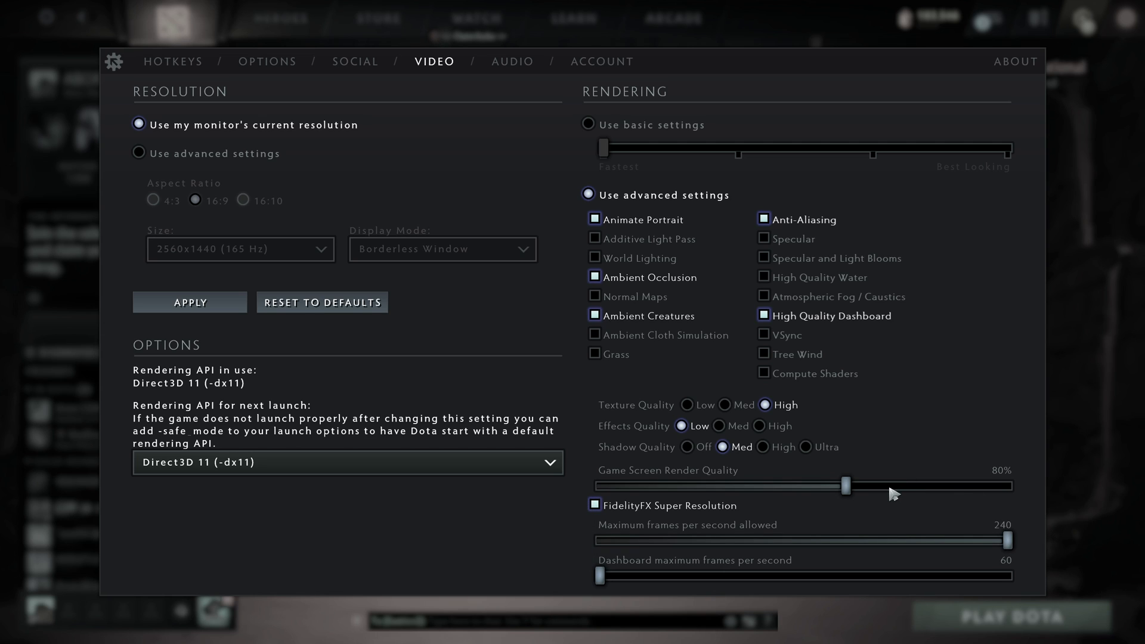
pyautogui.moveTo(640, 563)
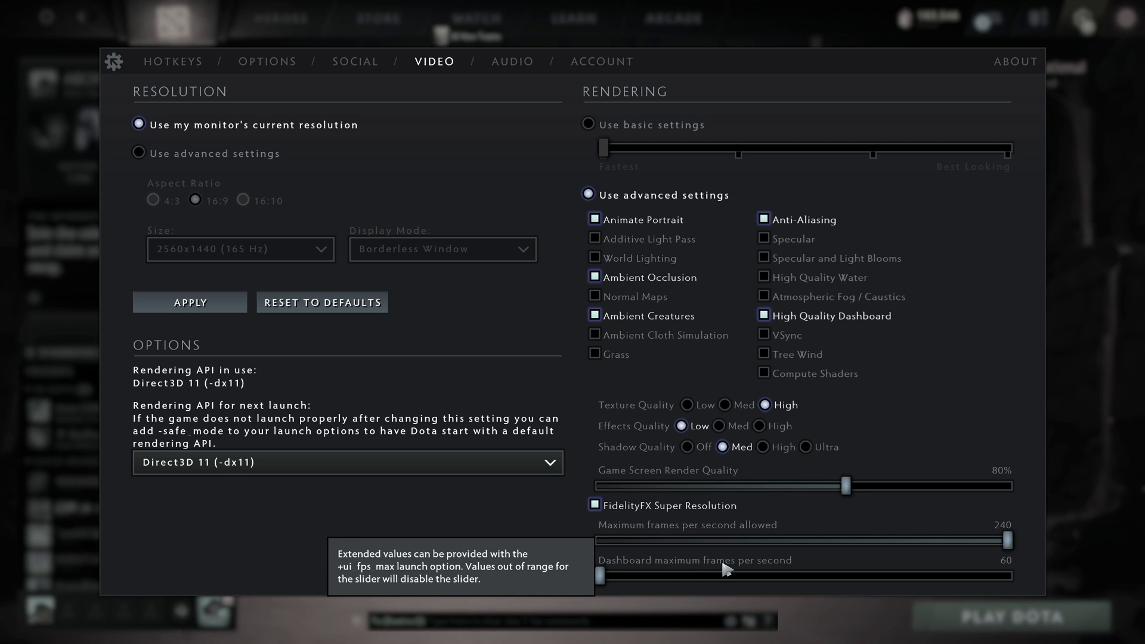
pyautogui.moveTo(700, 572)
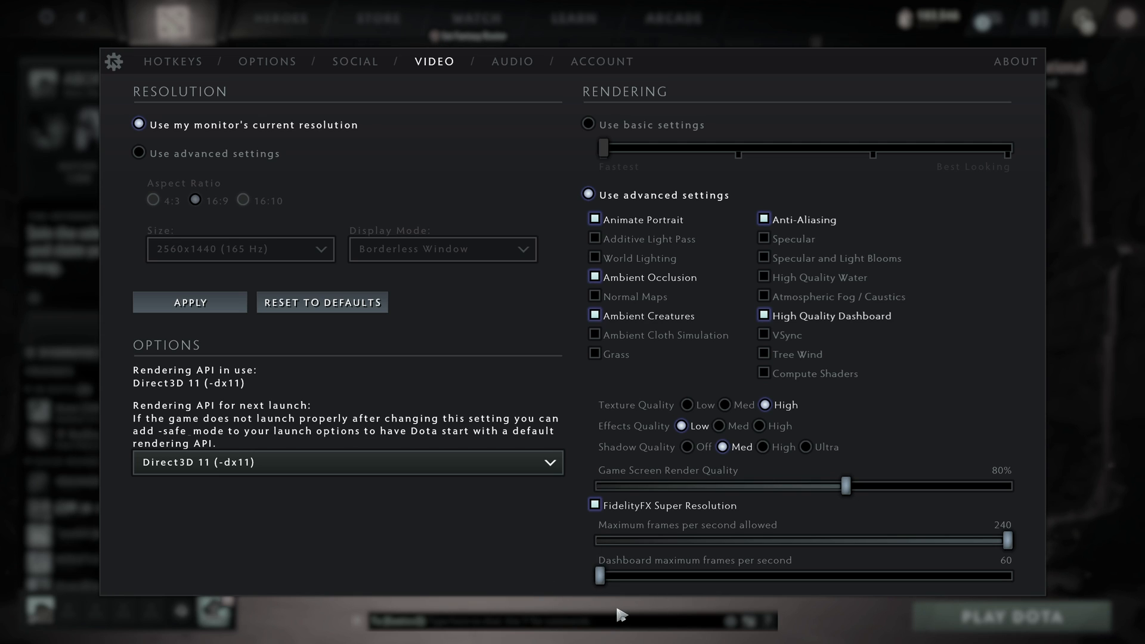
pyautogui.click(513, 61)
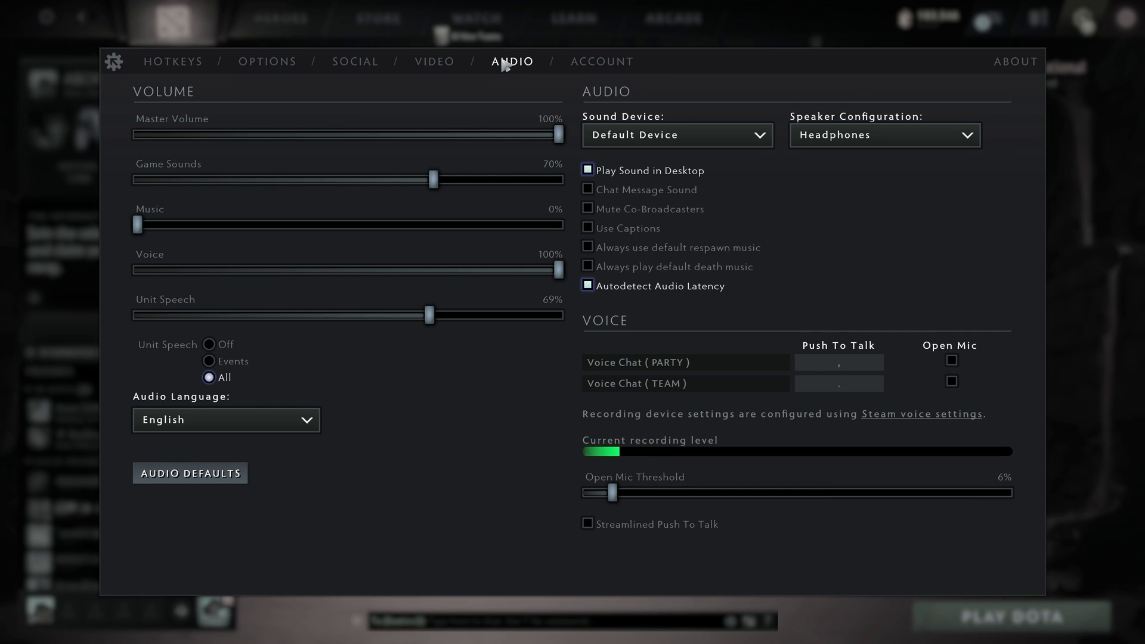
# Step: Leave Speaker Configuration on Headphones, then move to the general game Options
pyautogui.click(884, 135)
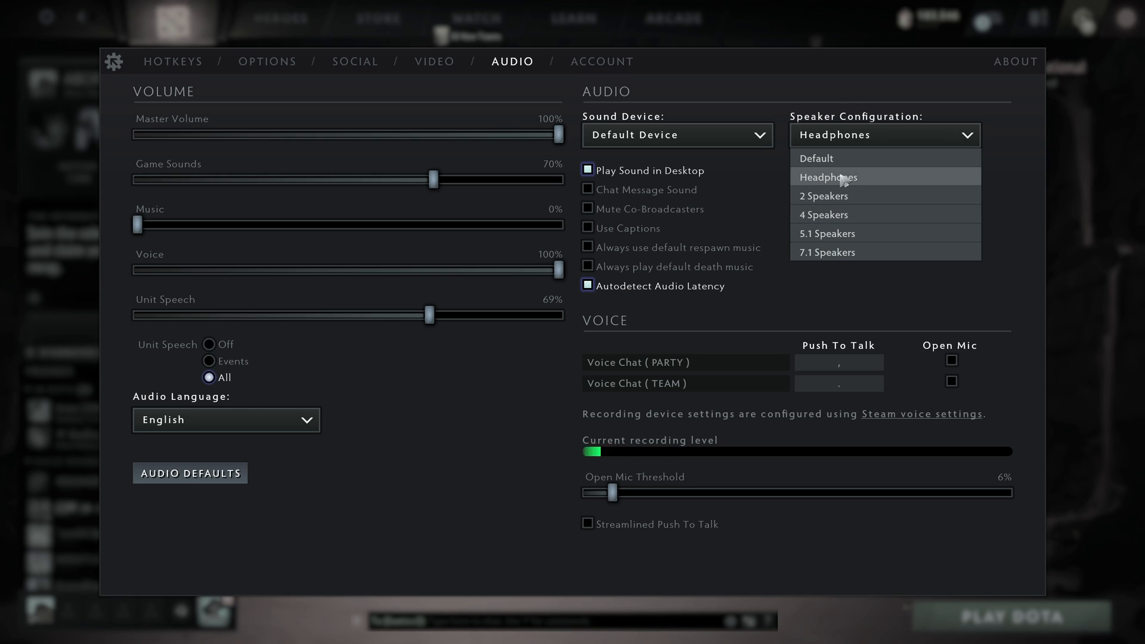
pyautogui.click(836, 176)
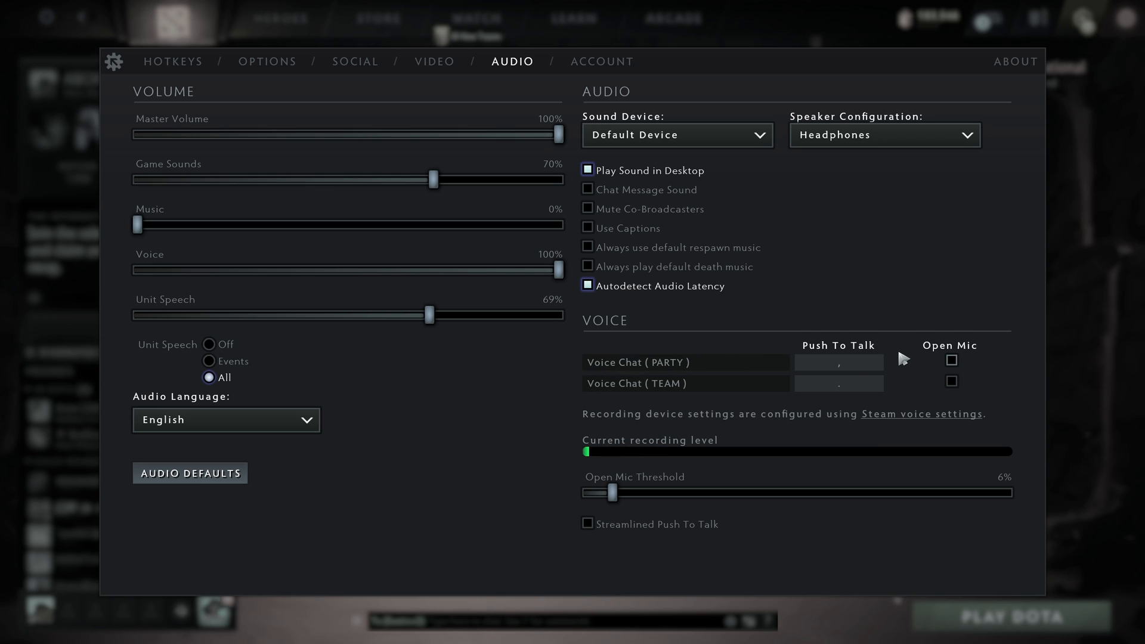
pyautogui.click(951, 361)
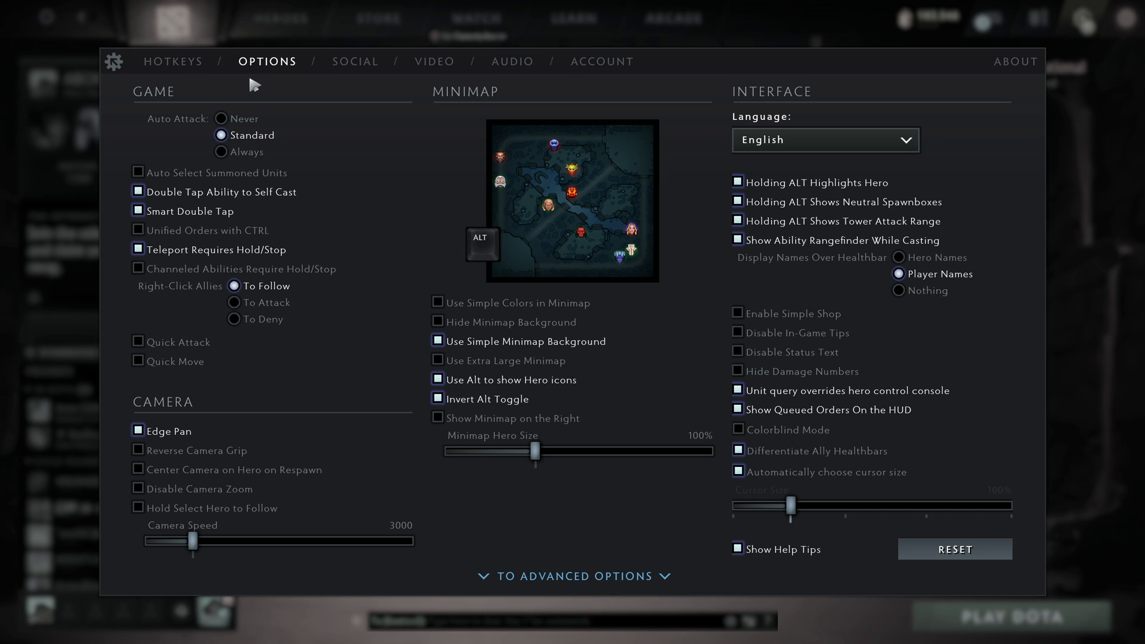
# Step: Keep Simple Minimap Background and Invert Alt Toggle on, view Advanced Options, then go to Hotkeys
pyautogui.click(438, 341)
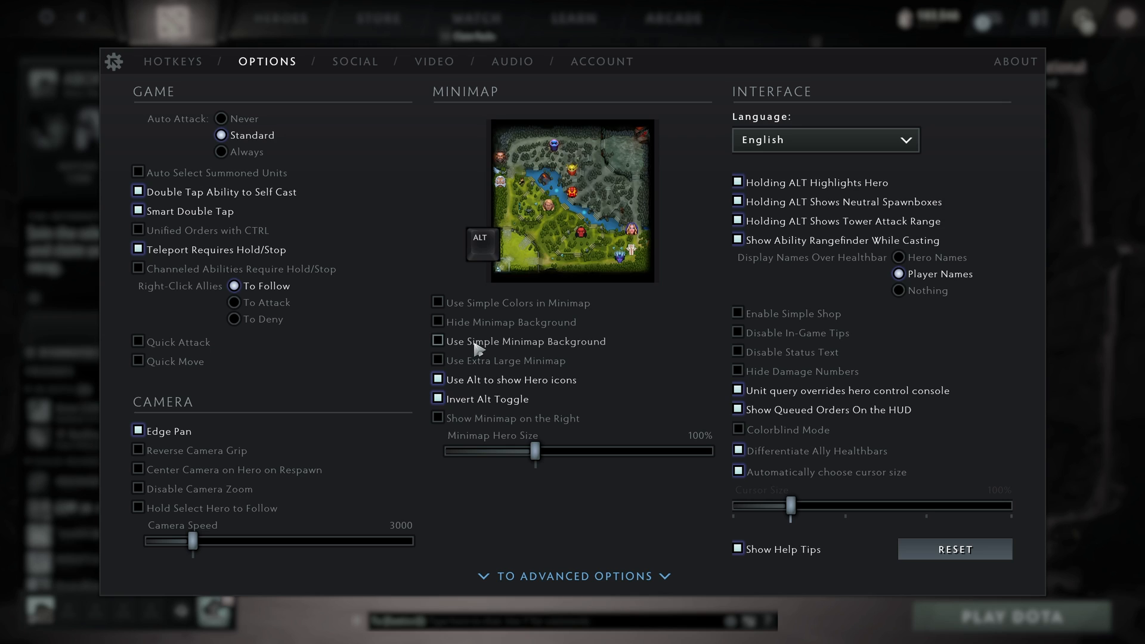
pyautogui.click(437, 342)
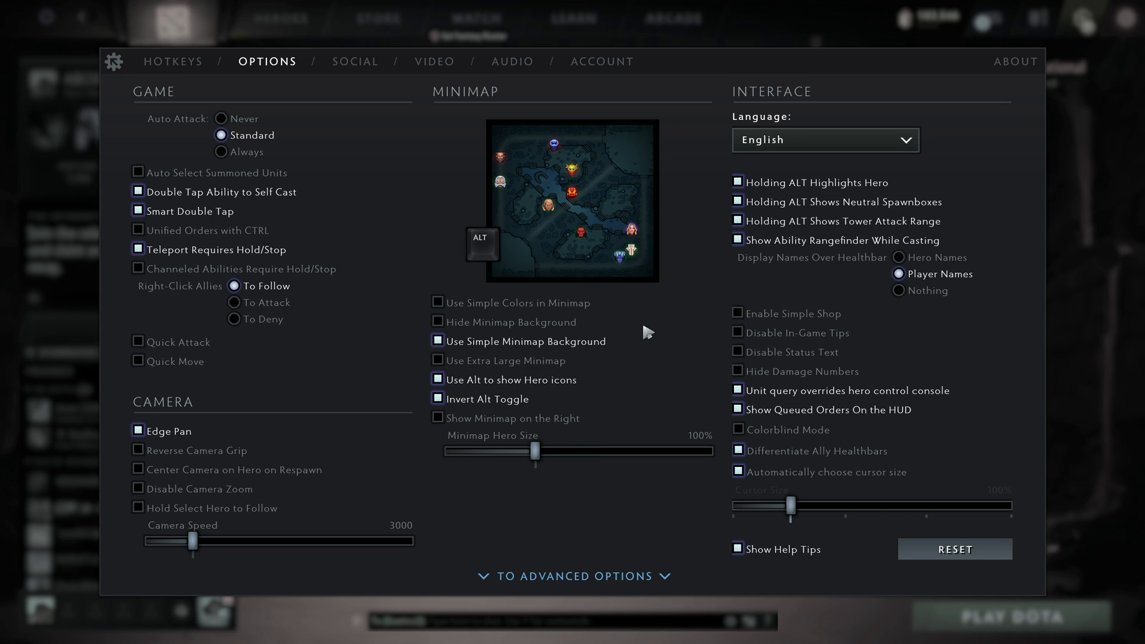
pyautogui.moveTo(585, 377)
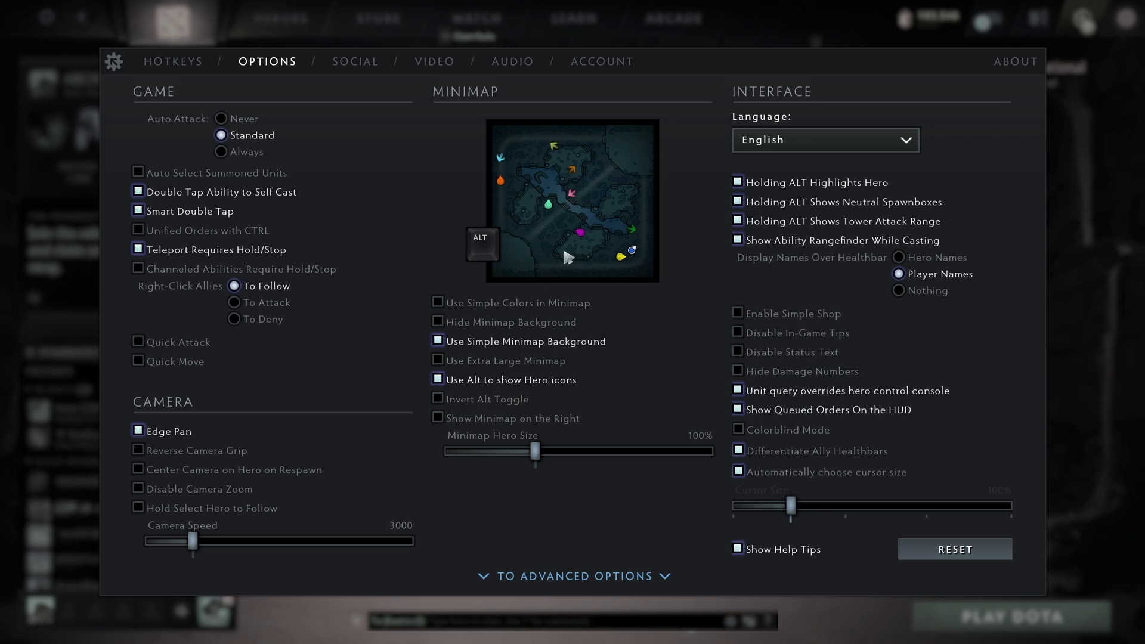
pyautogui.click(436, 400)
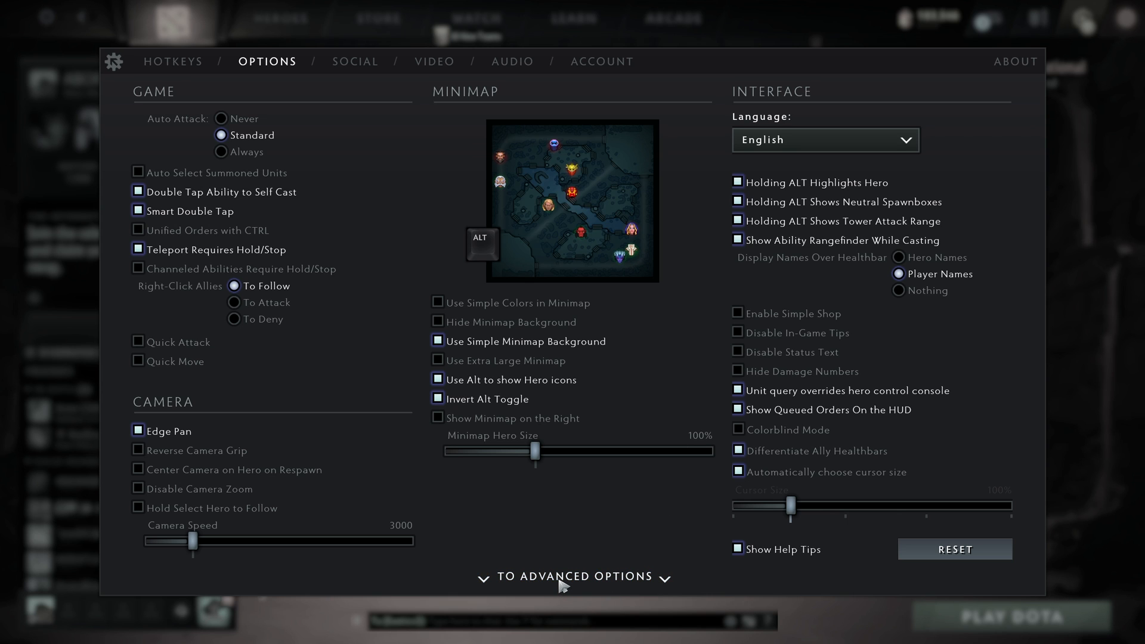
pyautogui.click(574, 577)
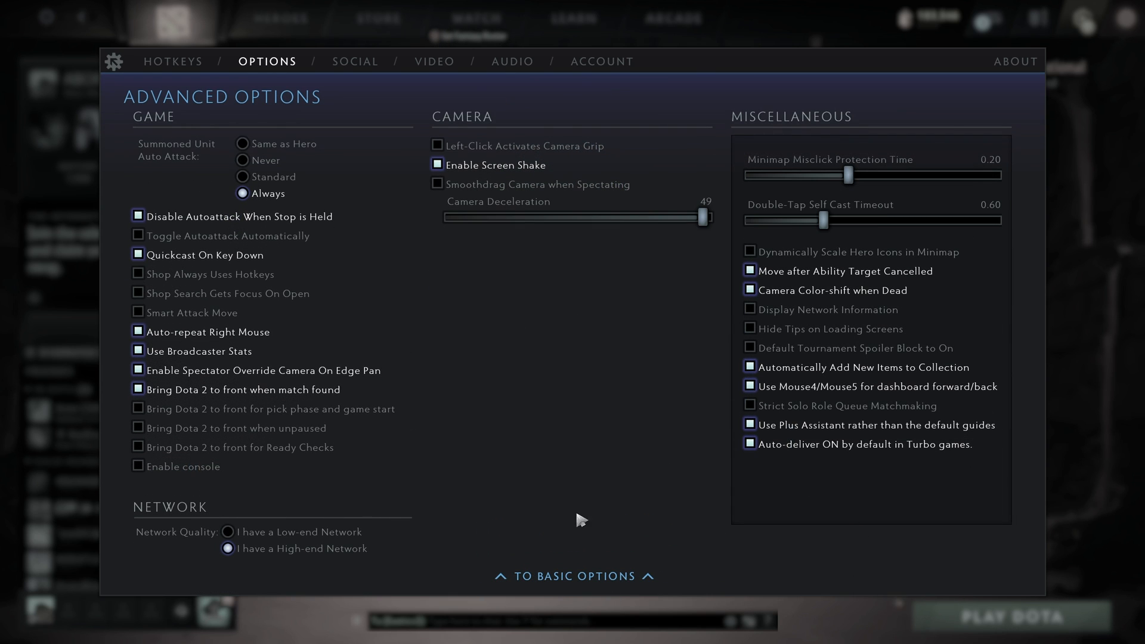
pyautogui.moveTo(507, 430)
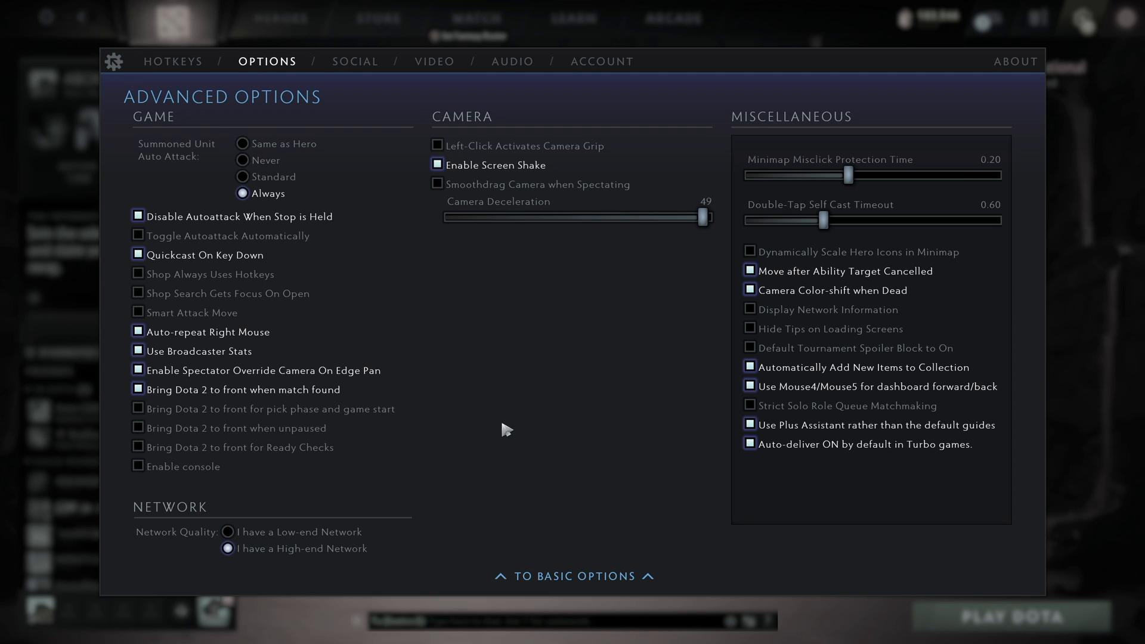
pyautogui.moveTo(416, 195)
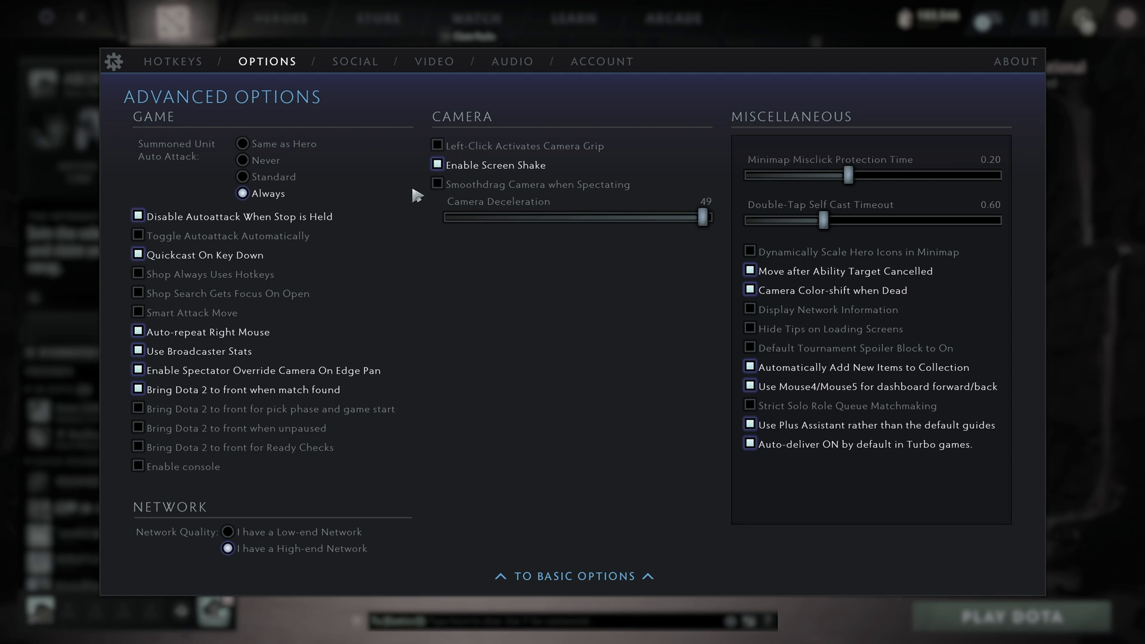
pyautogui.click(173, 61)
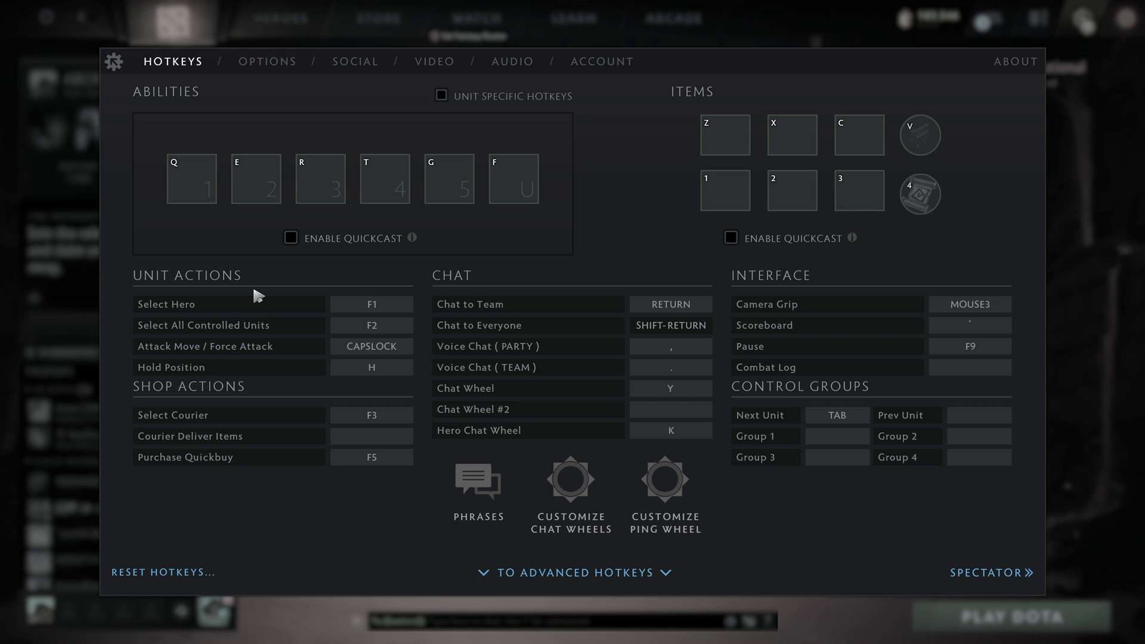
pyautogui.moveTo(478, 501)
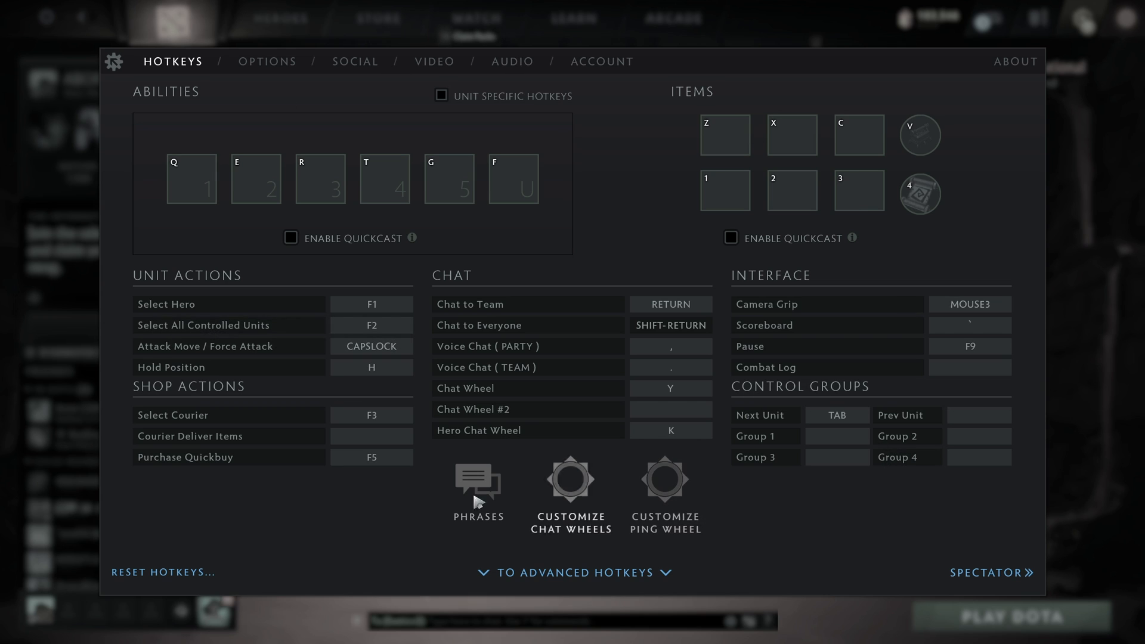
pyautogui.moveTo(609, 215)
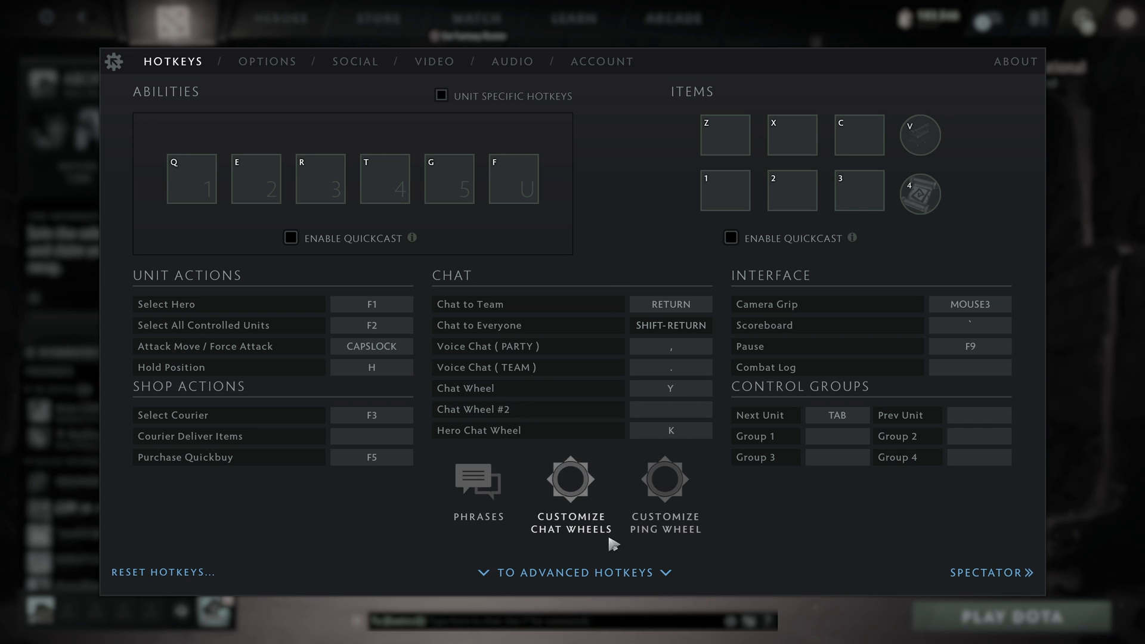
pyautogui.click(572, 573)
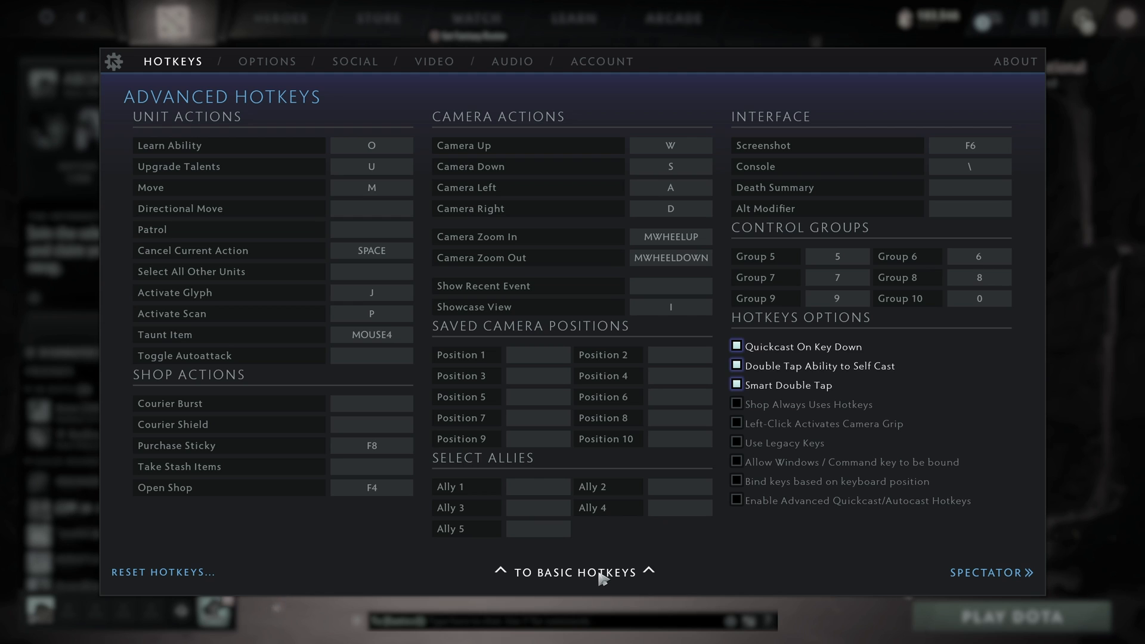
pyautogui.click(573, 573)
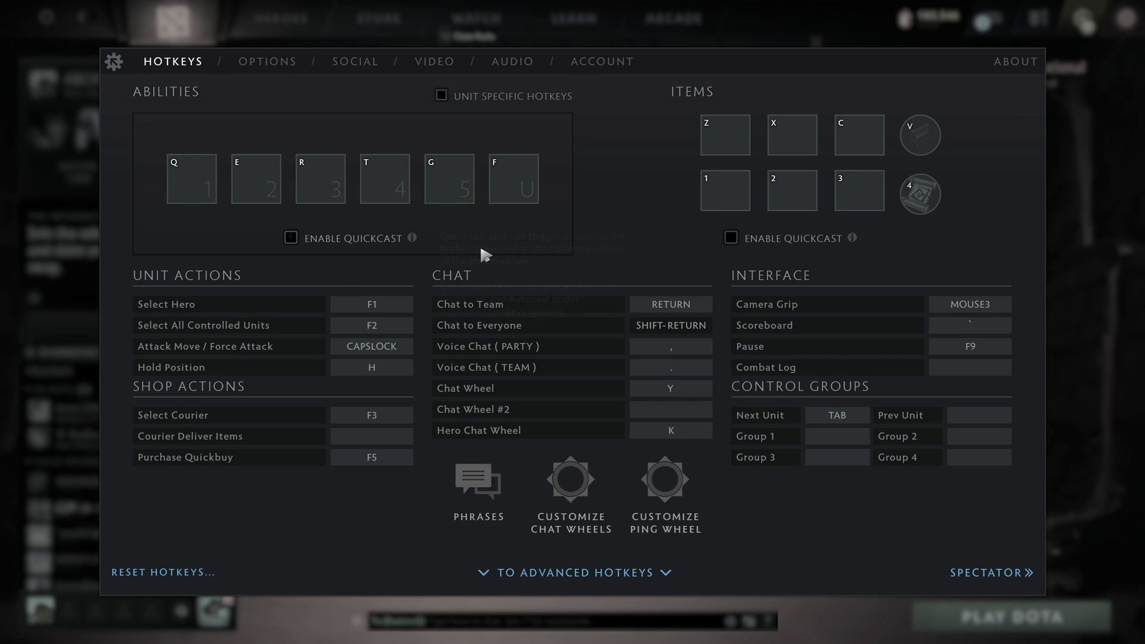
pyautogui.click(731, 238)
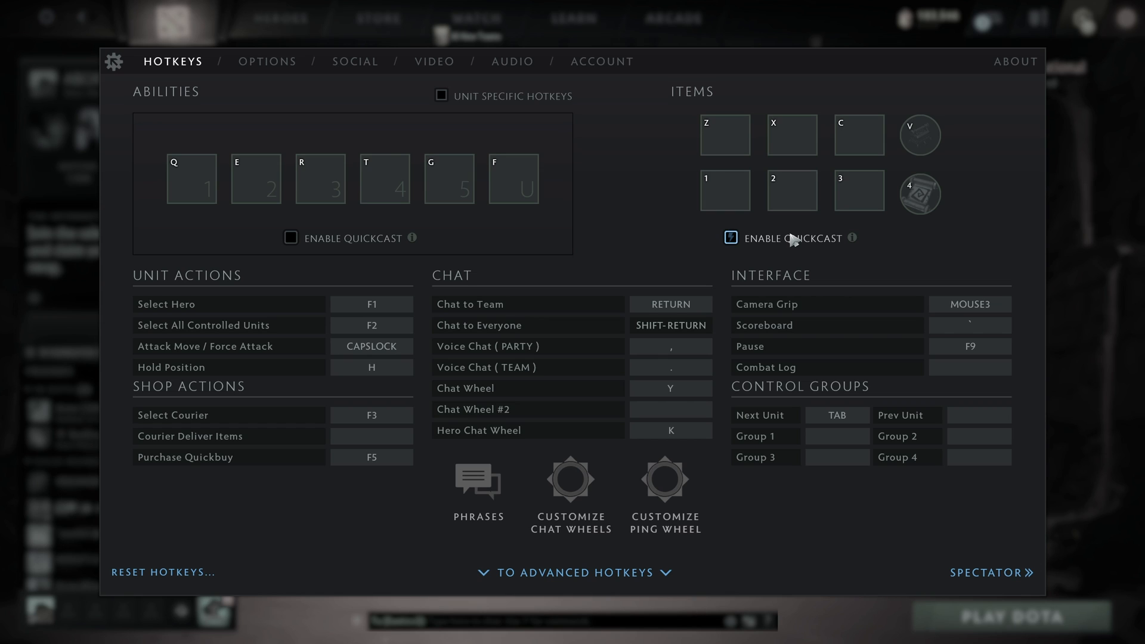
pyautogui.click(730, 237)
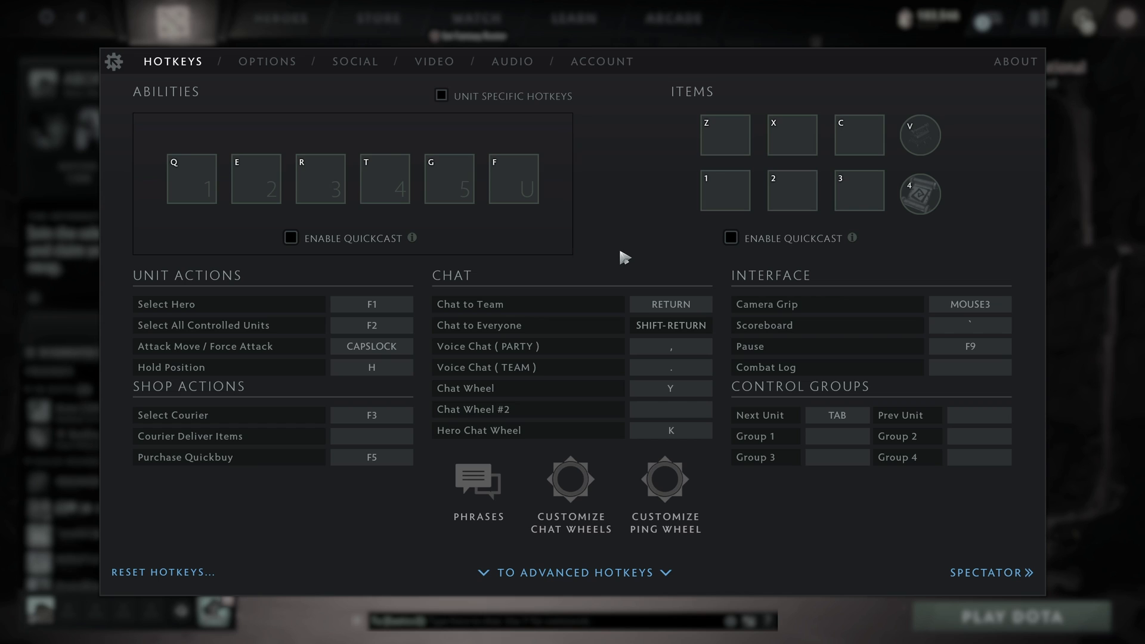
pyautogui.moveTo(544, 274)
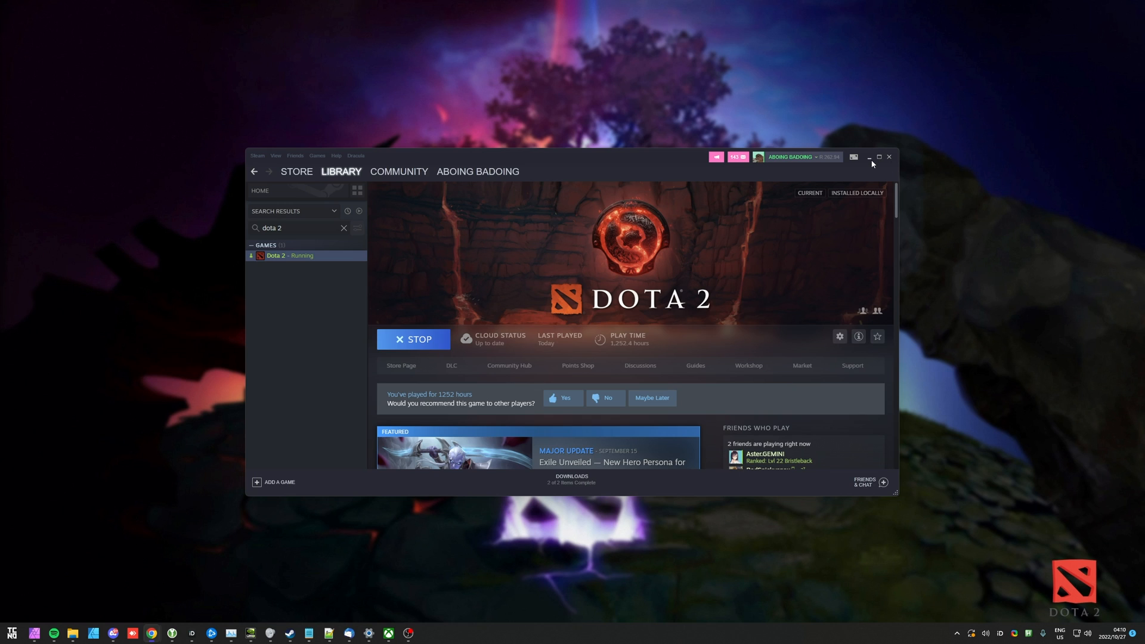
# Step: Minimize the Steam library window to show the desktop
pyautogui.click(870, 157)
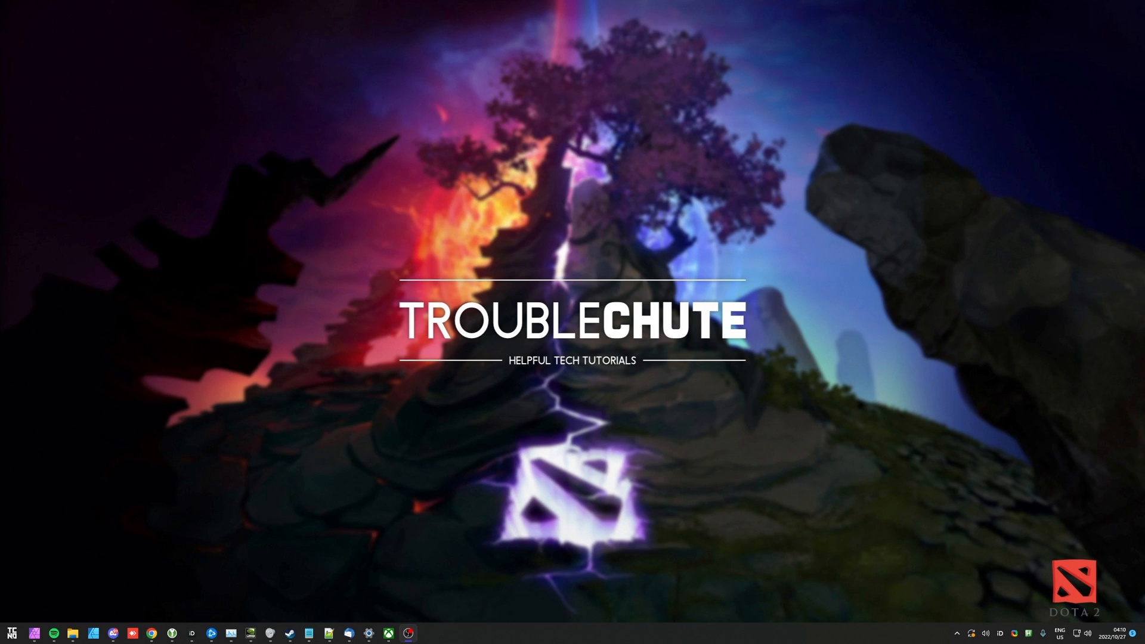